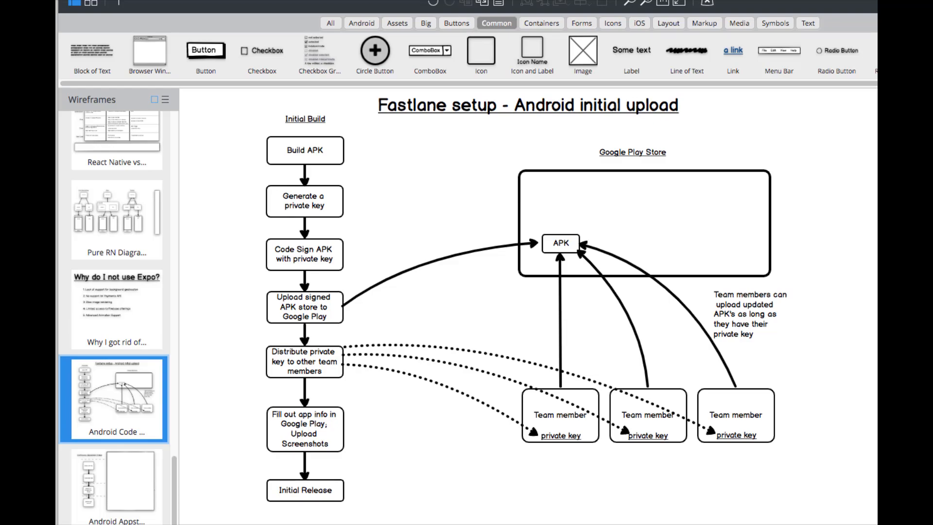
mouse_move(242, 40)
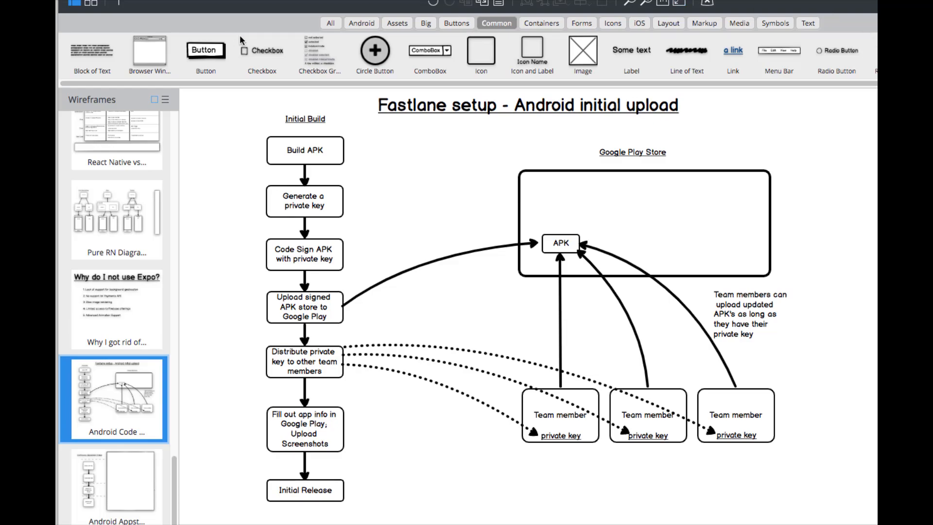
mouse_move(361, 138)
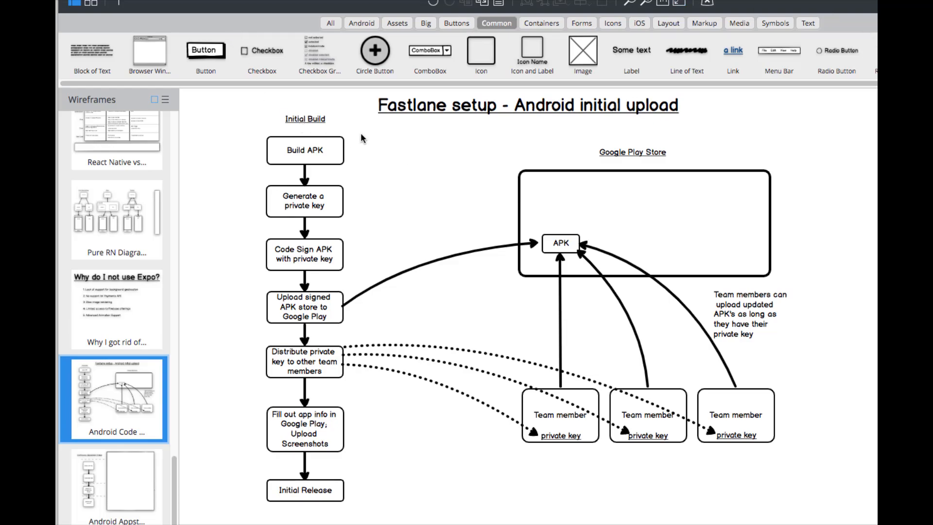
mouse_move(315, 132)
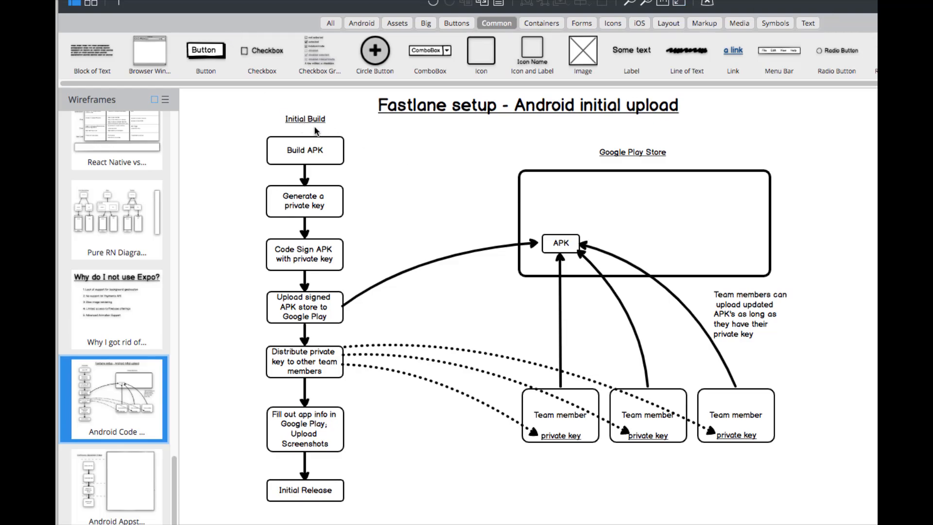
mouse_move(288, 133)
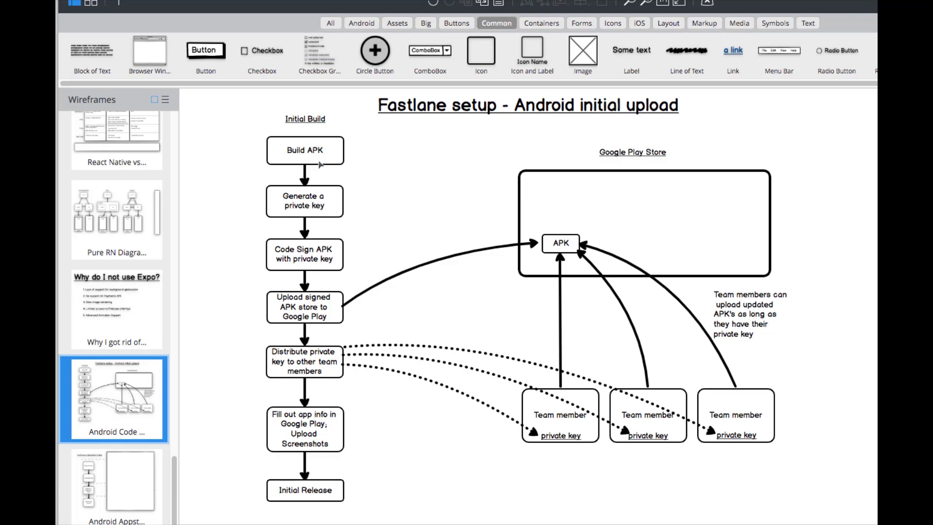
mouse_move(324, 165)
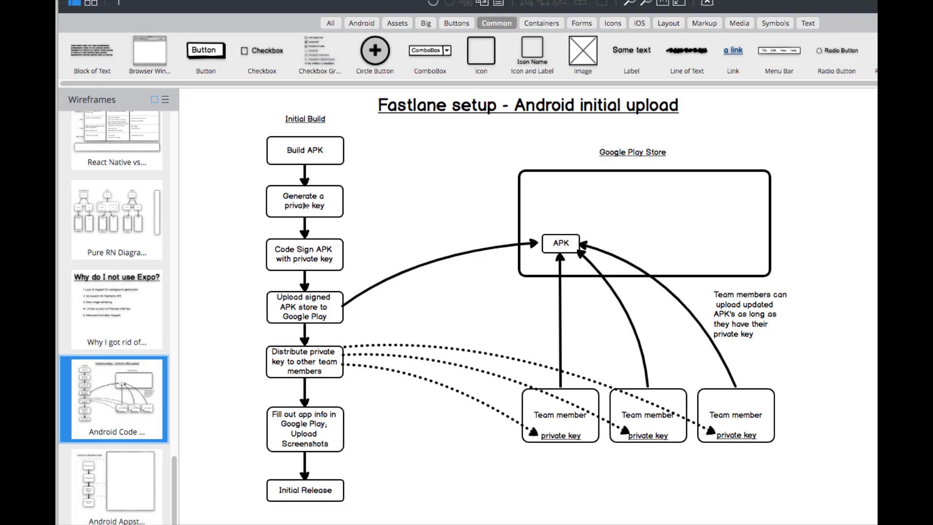
mouse_move(324, 213)
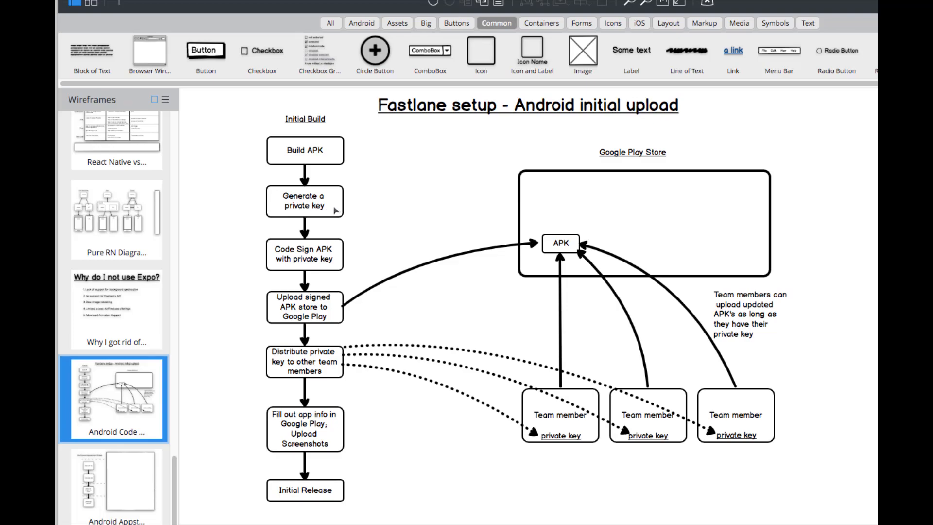
mouse_move(330, 210)
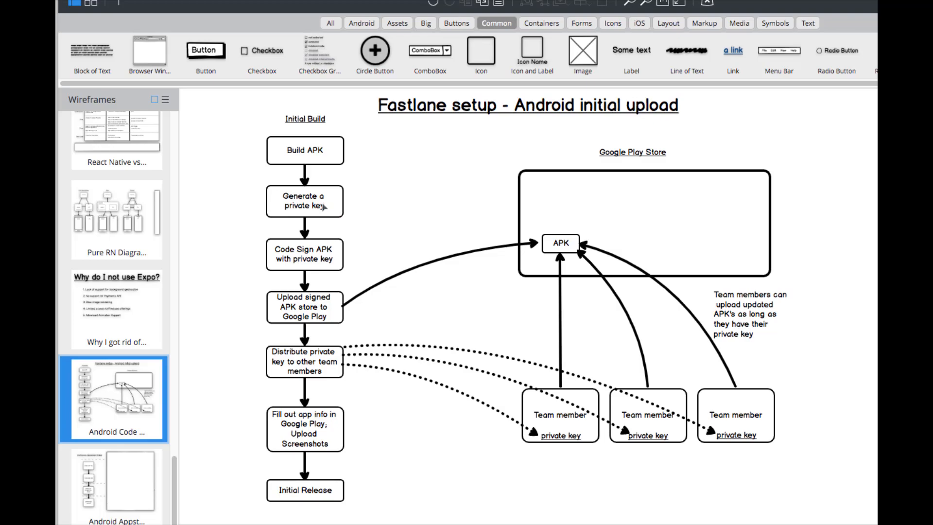
mouse_move(322, 207)
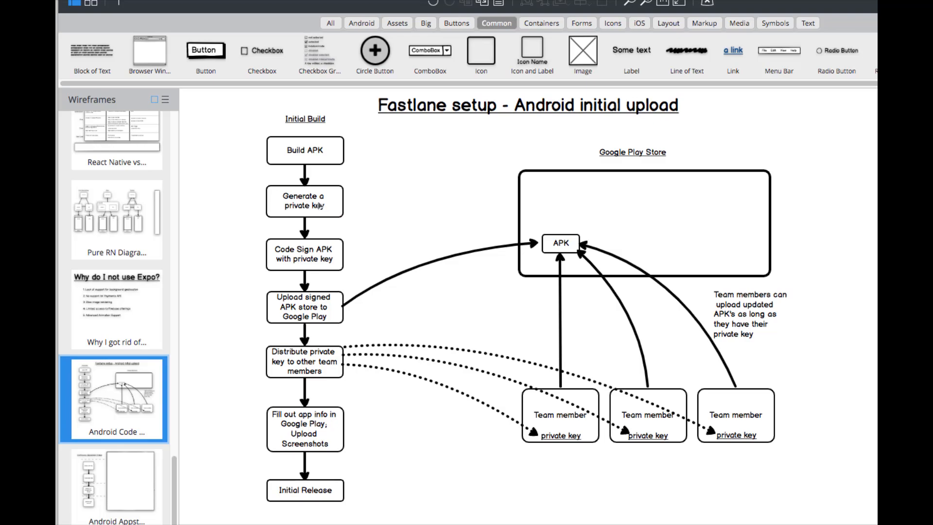
mouse_move(392, 239)
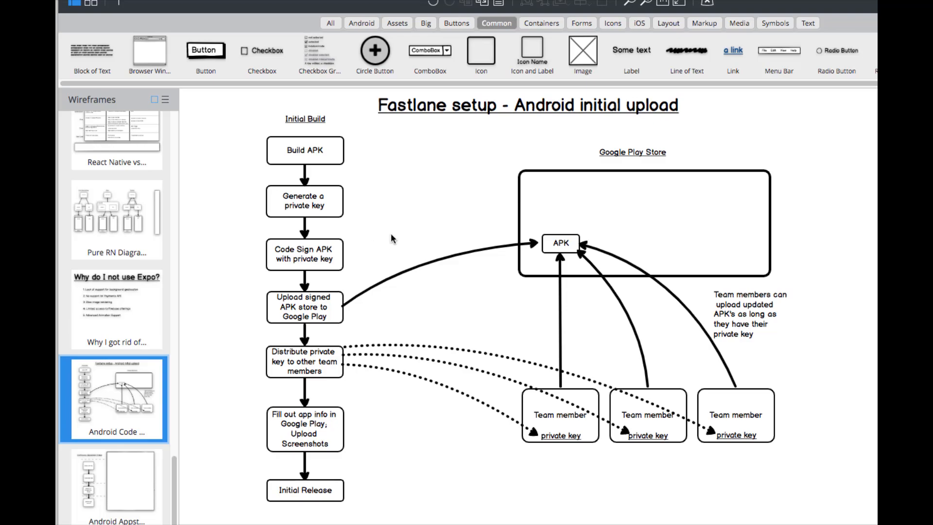
mouse_move(382, 223)
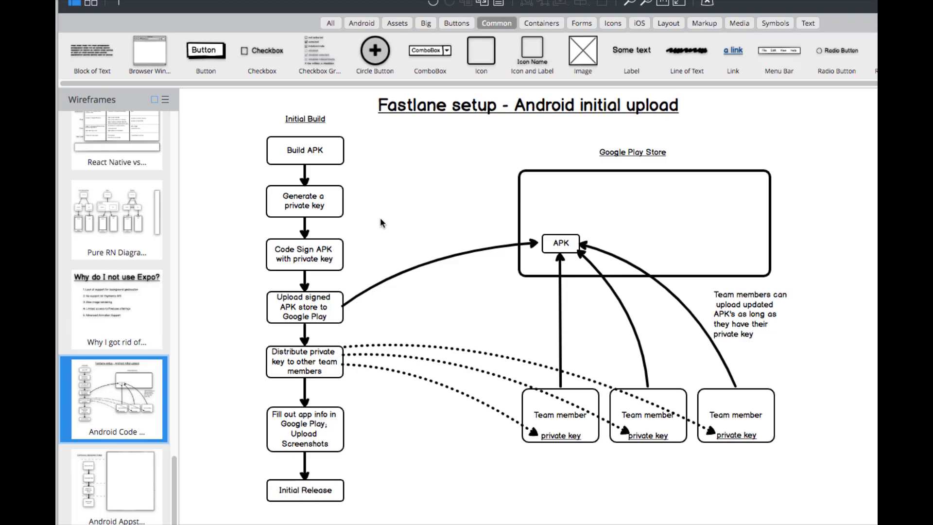
mouse_move(463, 236)
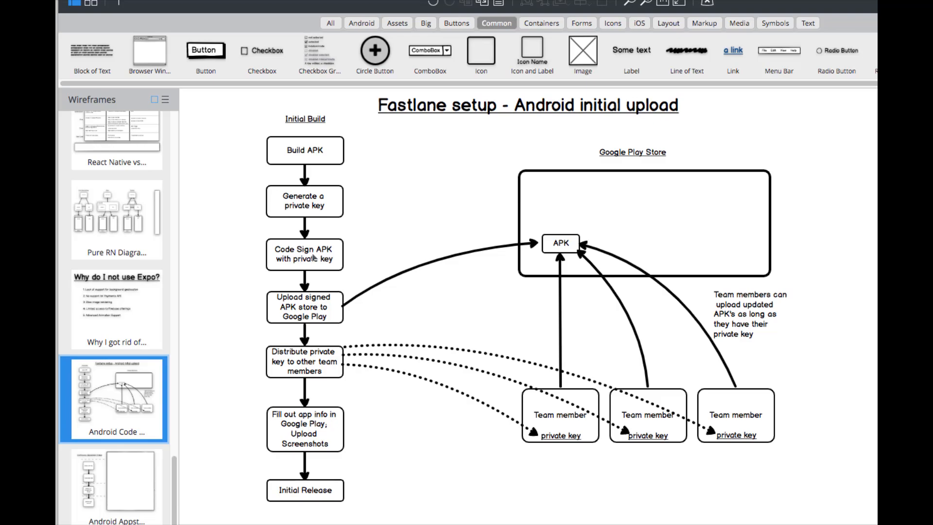
mouse_move(321, 158)
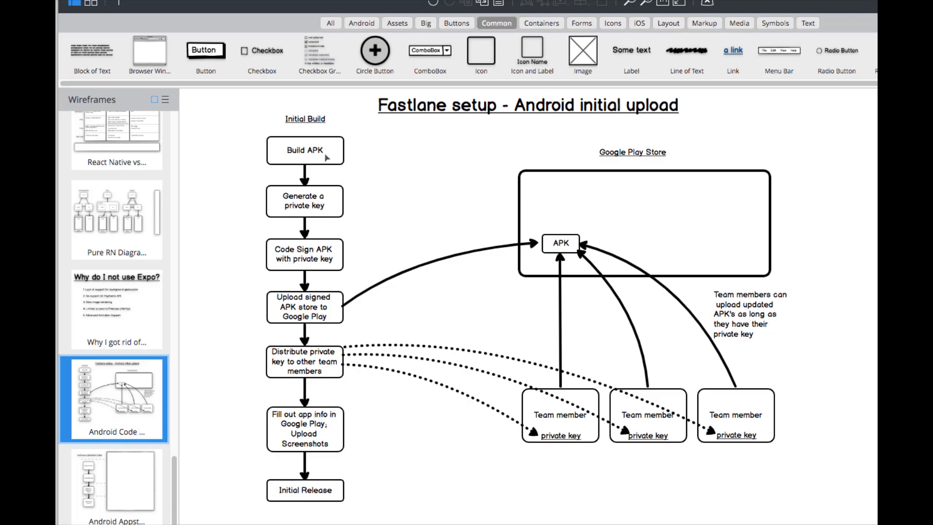
mouse_move(296, 171)
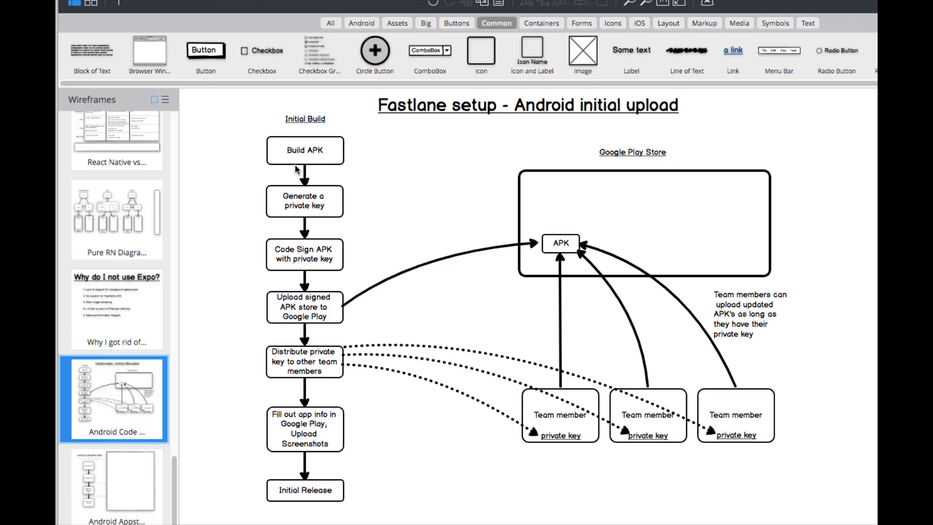
mouse_move(320, 207)
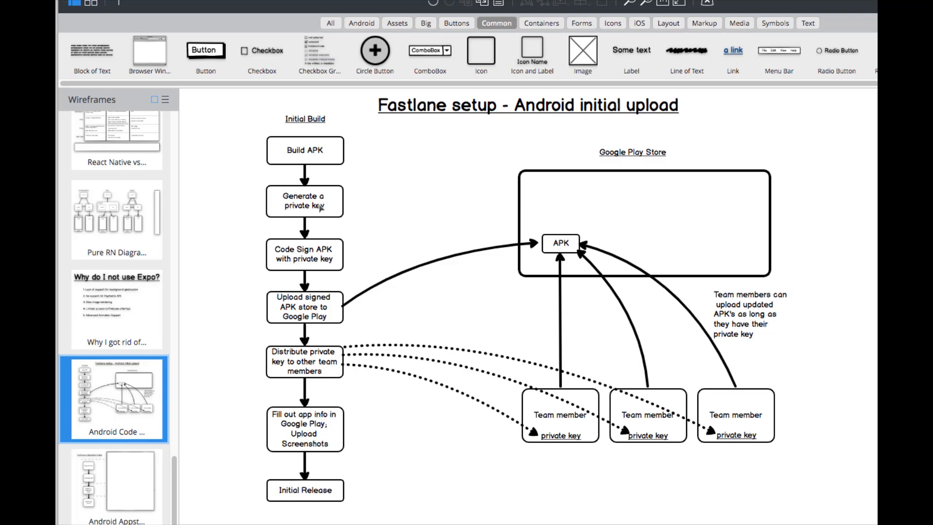
mouse_move(307, 253)
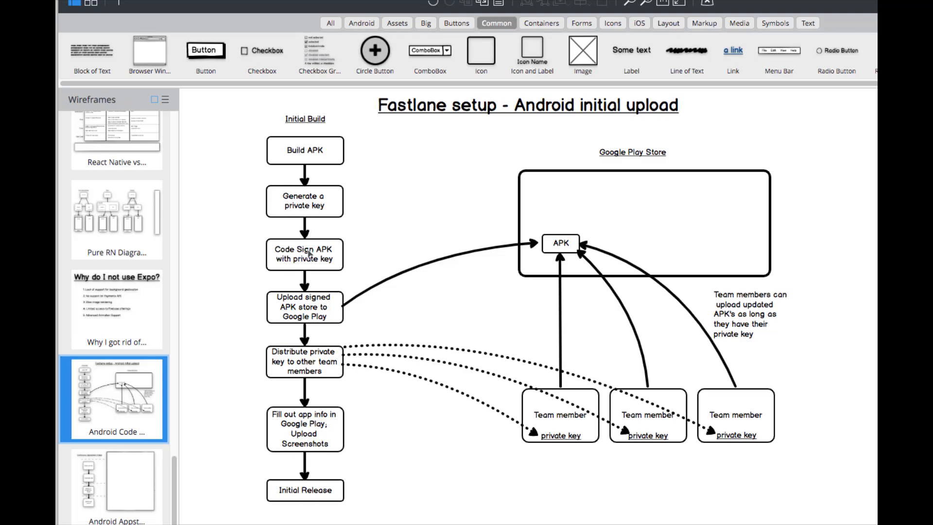
mouse_move(314, 270)
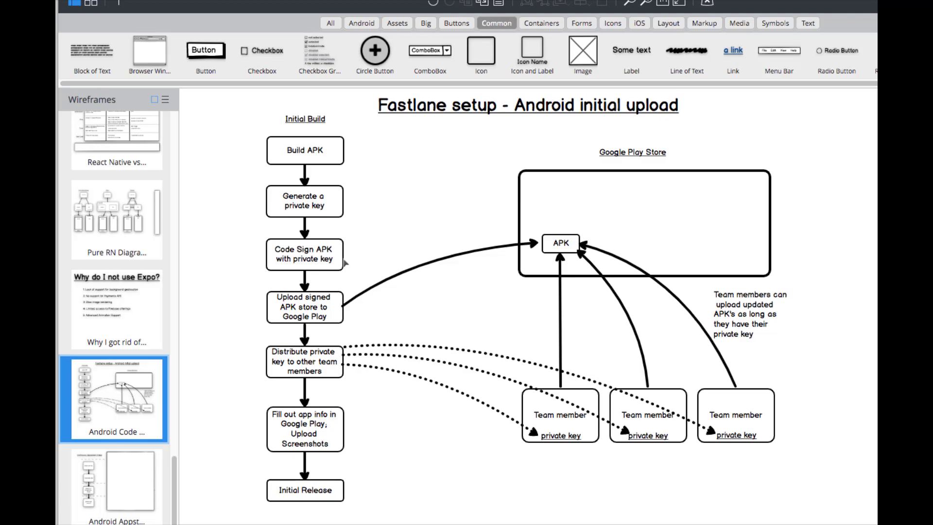
mouse_move(313, 269)
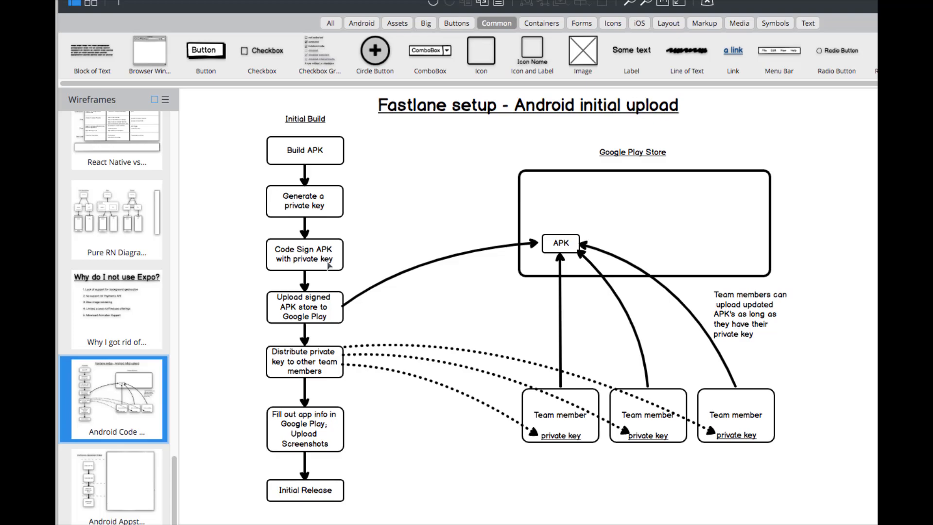
mouse_move(566, 245)
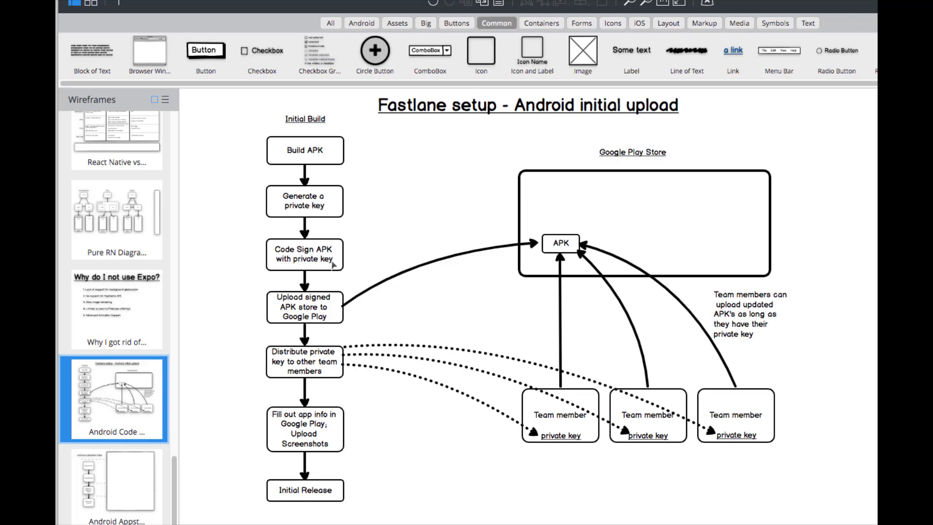
mouse_move(359, 250)
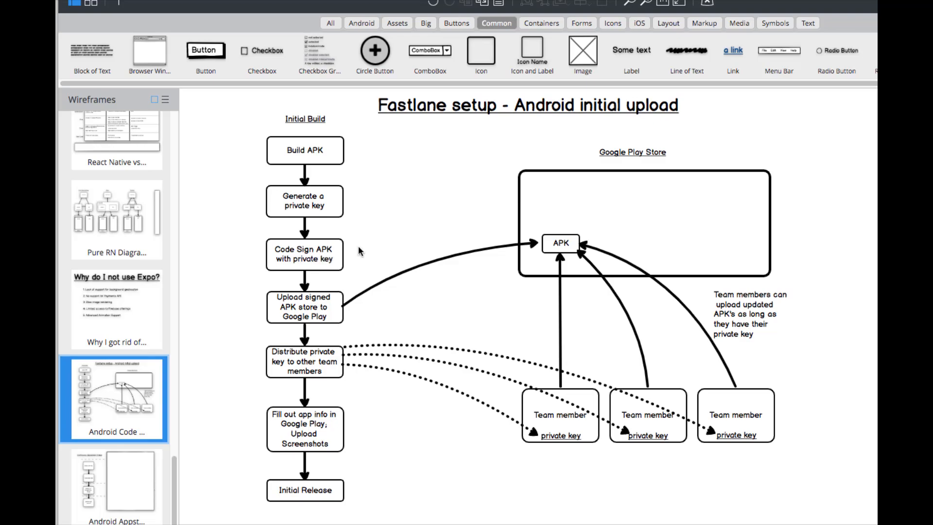
mouse_move(505, 237)
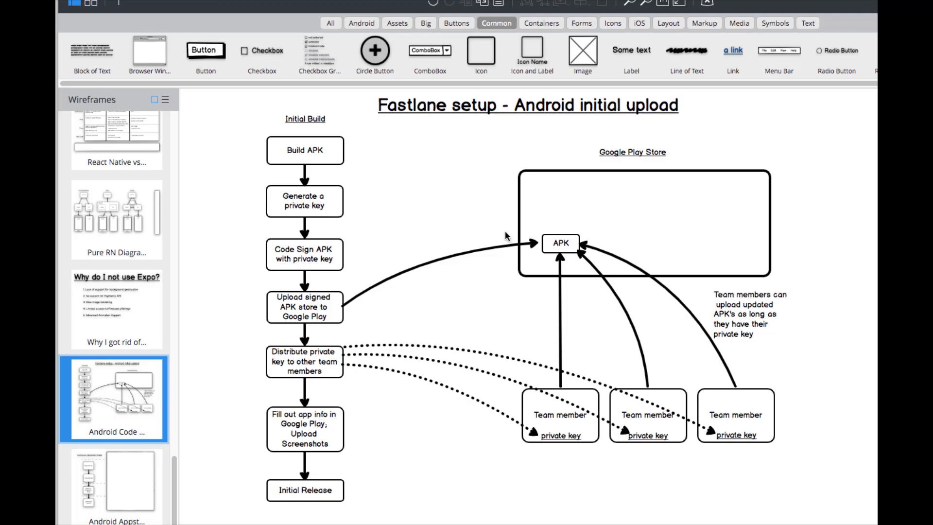
mouse_move(548, 272)
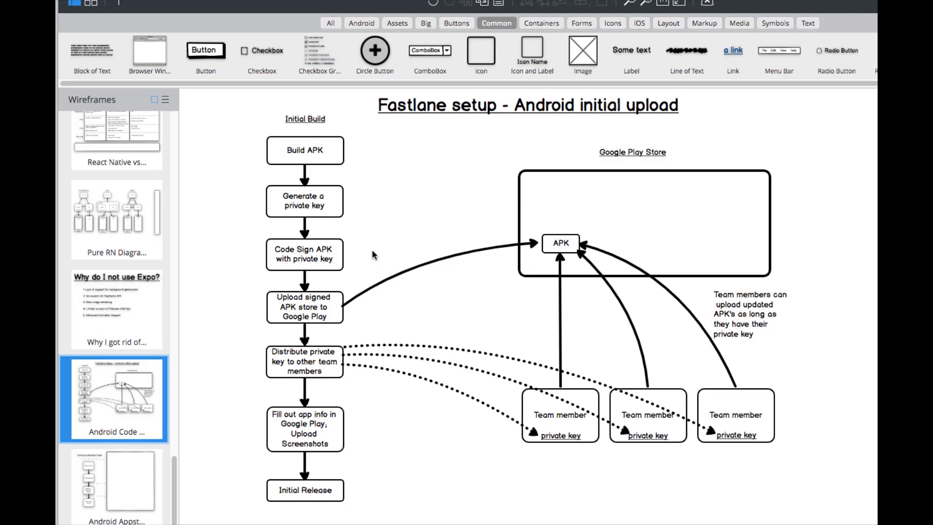
mouse_move(304, 269)
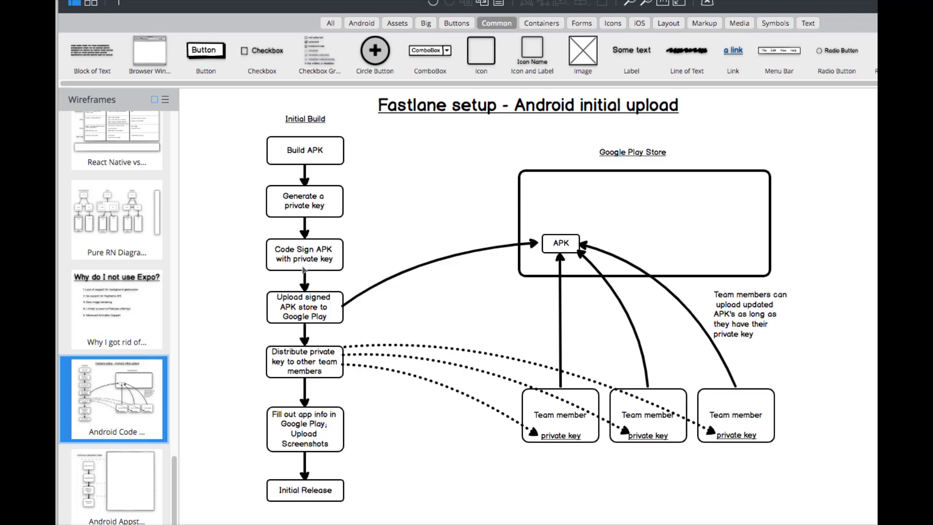
mouse_move(314, 270)
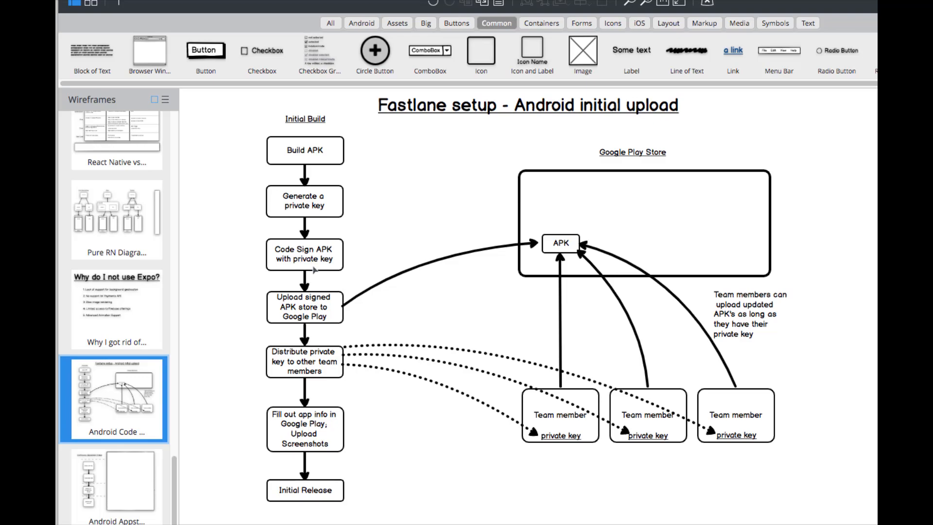
mouse_move(530, 302)
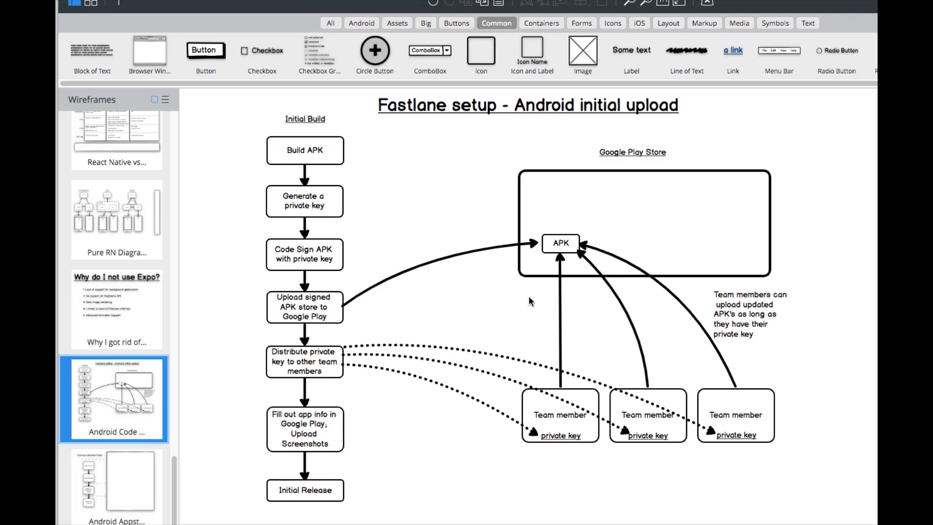
mouse_move(535, 260)
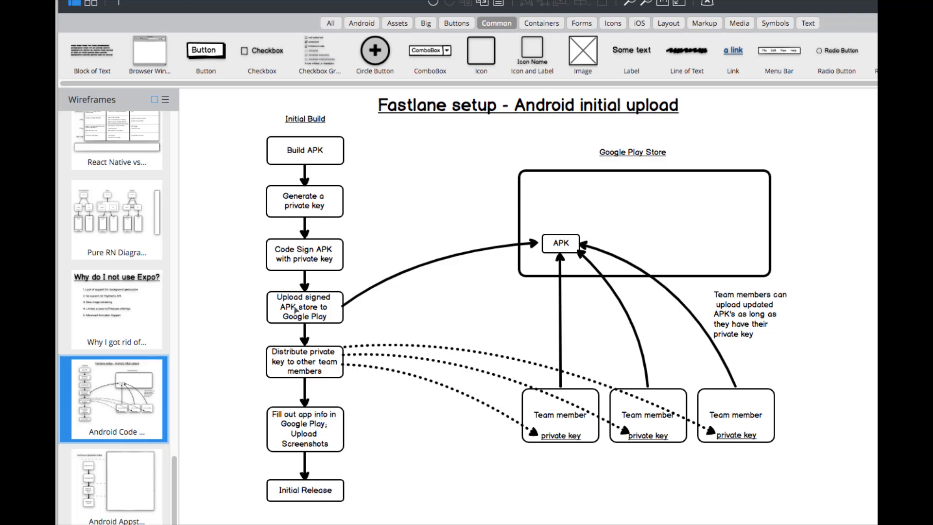
mouse_move(331, 314)
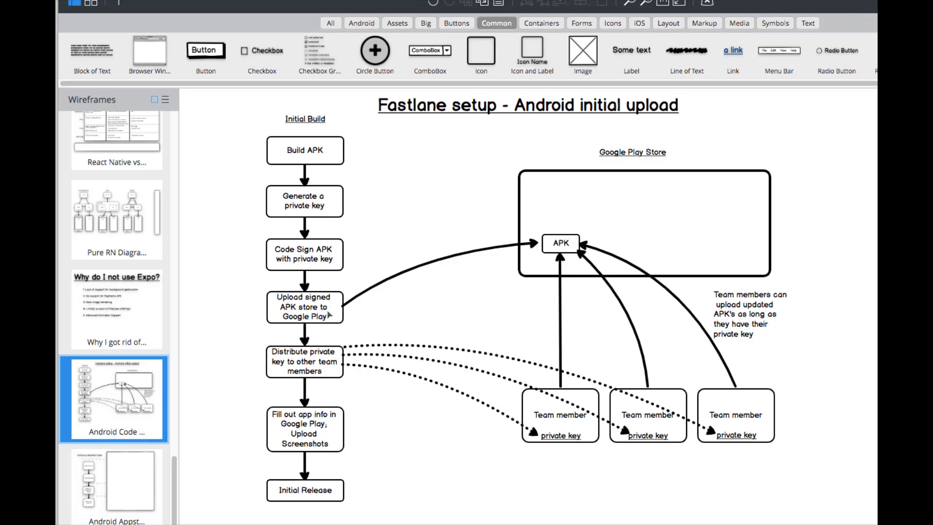
mouse_move(562, 255)
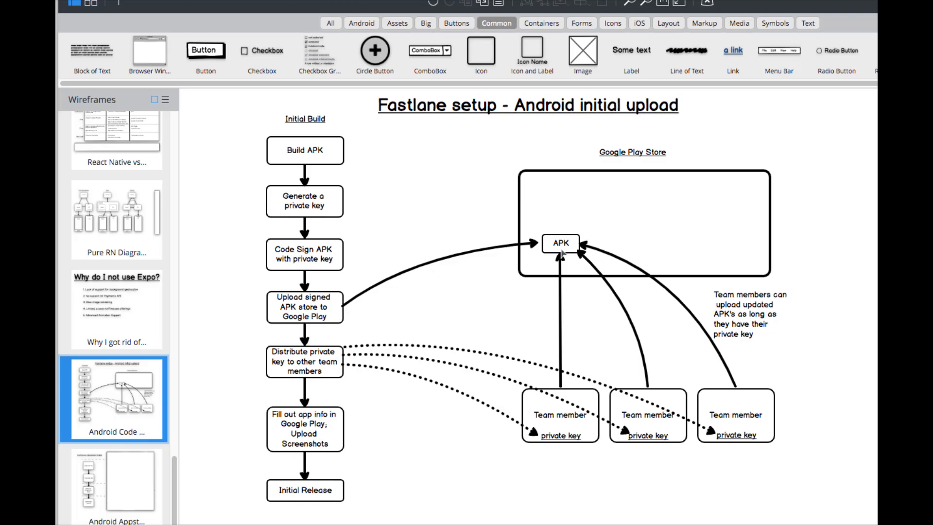
mouse_move(337, 310)
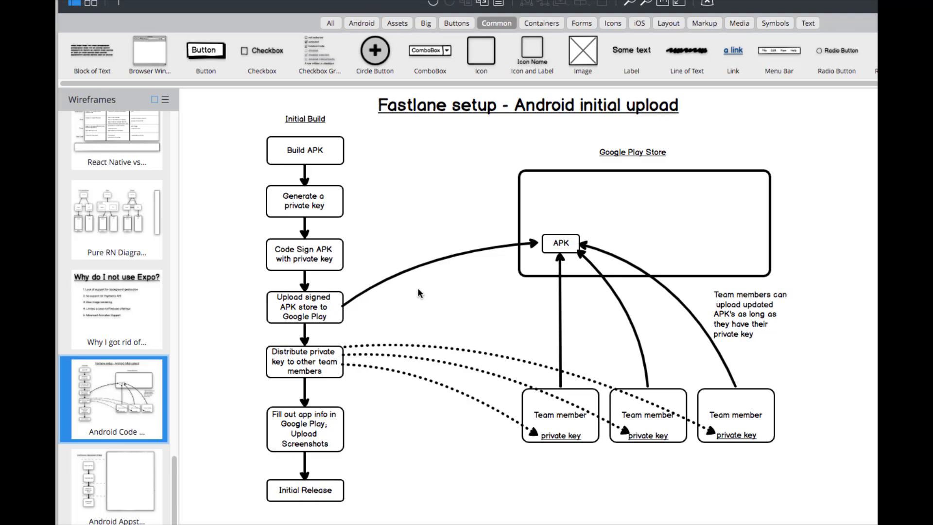
mouse_move(541, 256)
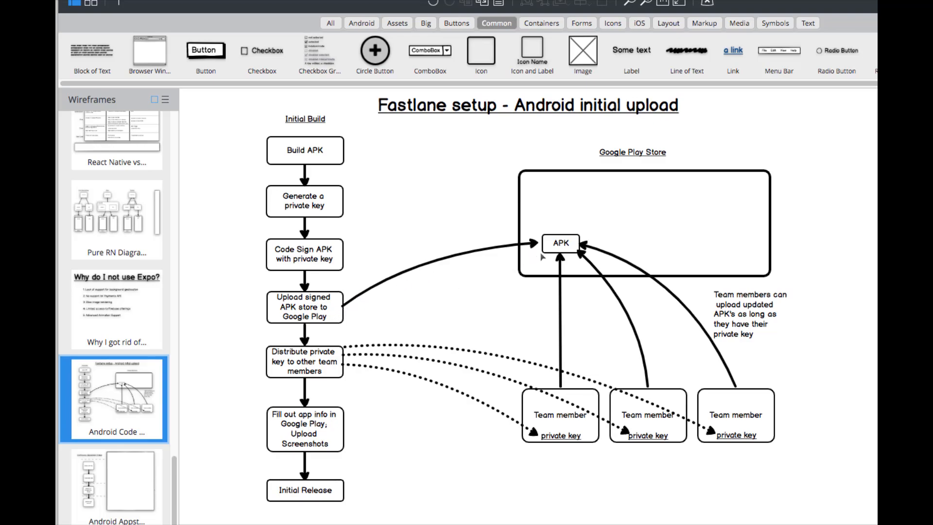
mouse_move(337, 337)
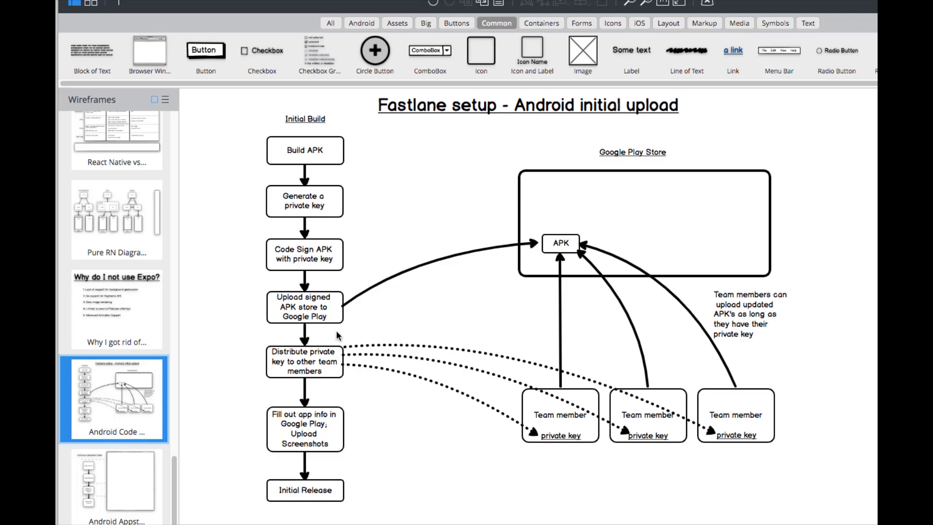
mouse_move(285, 368)
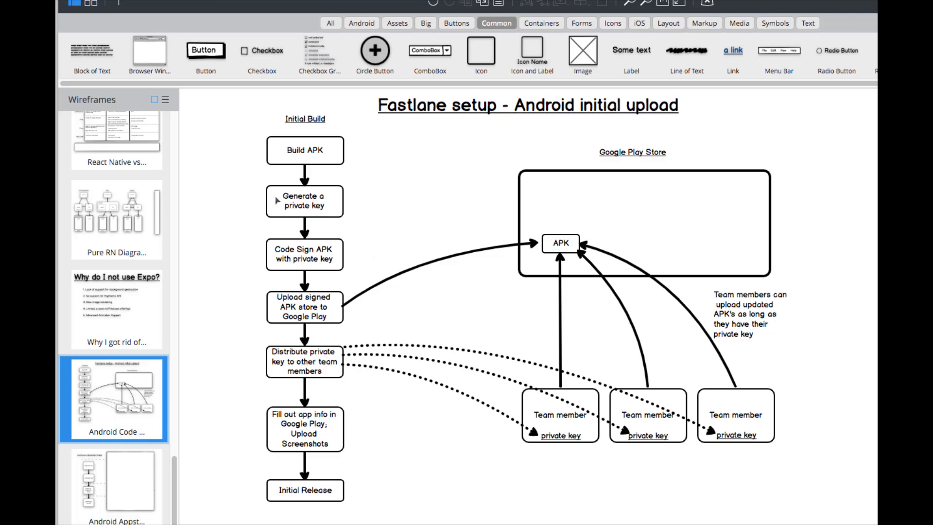
mouse_move(280, 372)
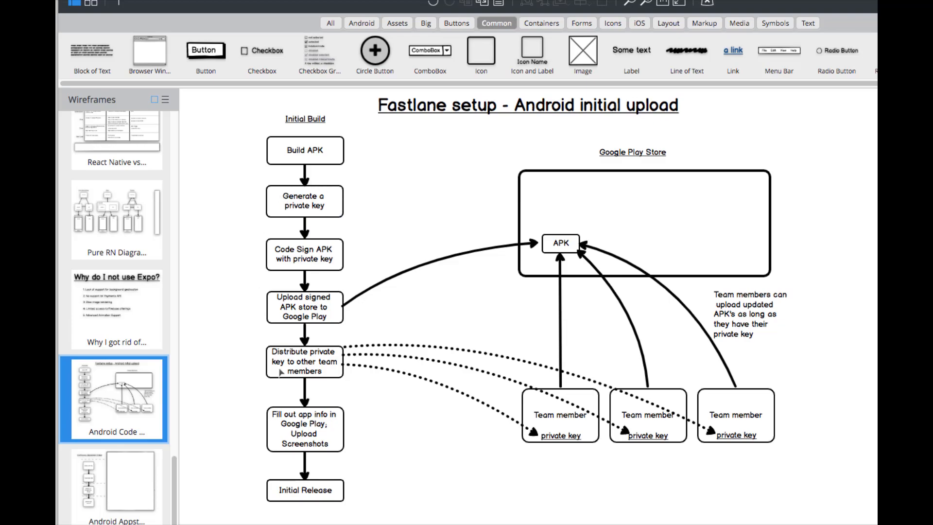
mouse_move(326, 363)
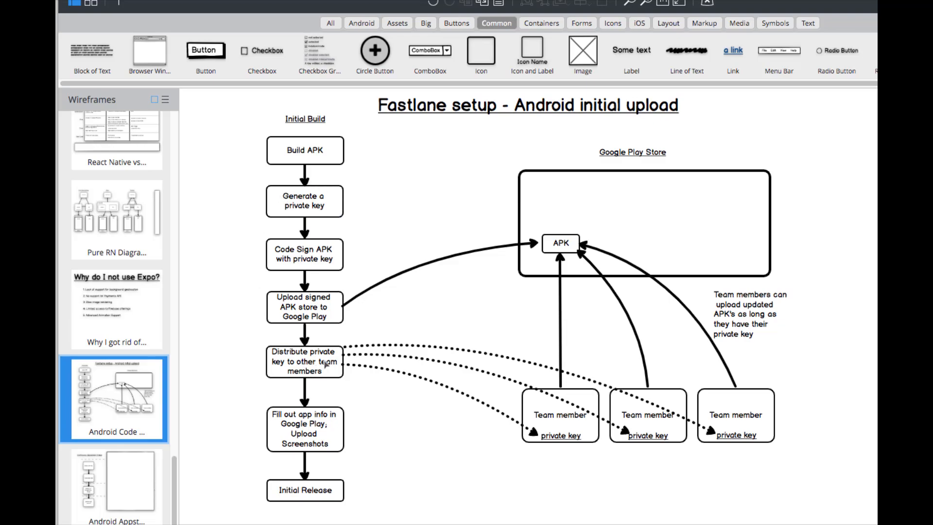
mouse_move(538, 418)
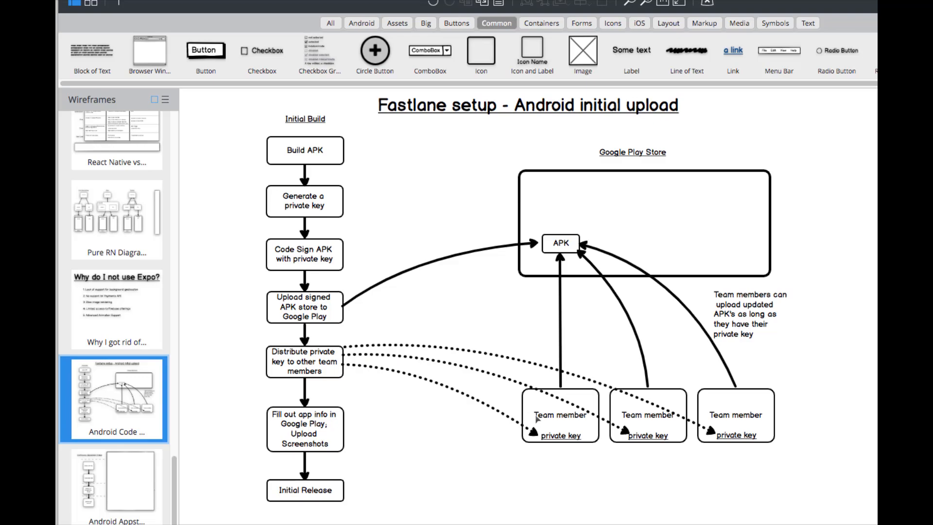
mouse_move(365, 377)
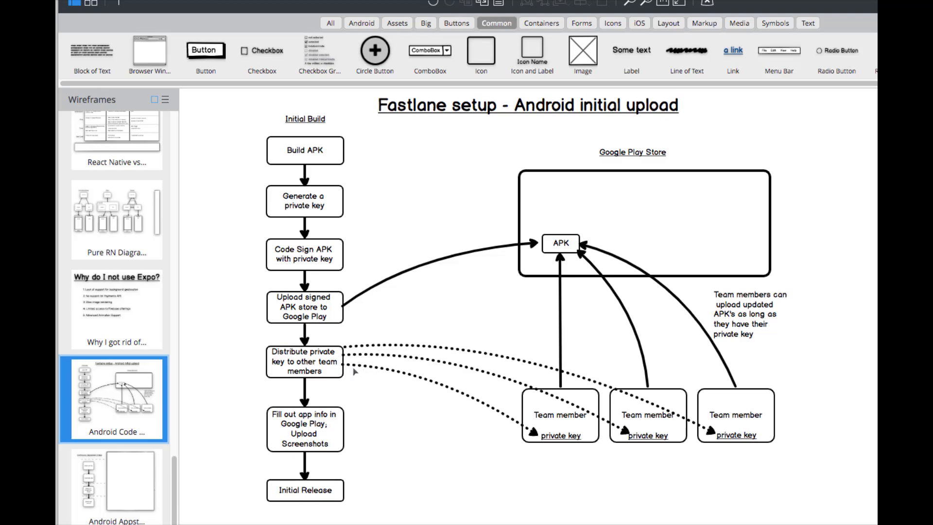
mouse_move(366, 364)
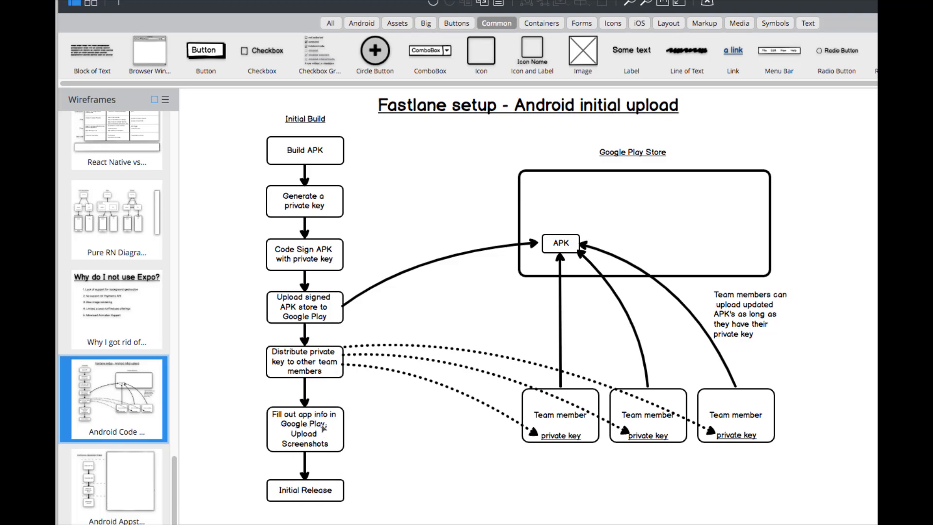
mouse_move(342, 425)
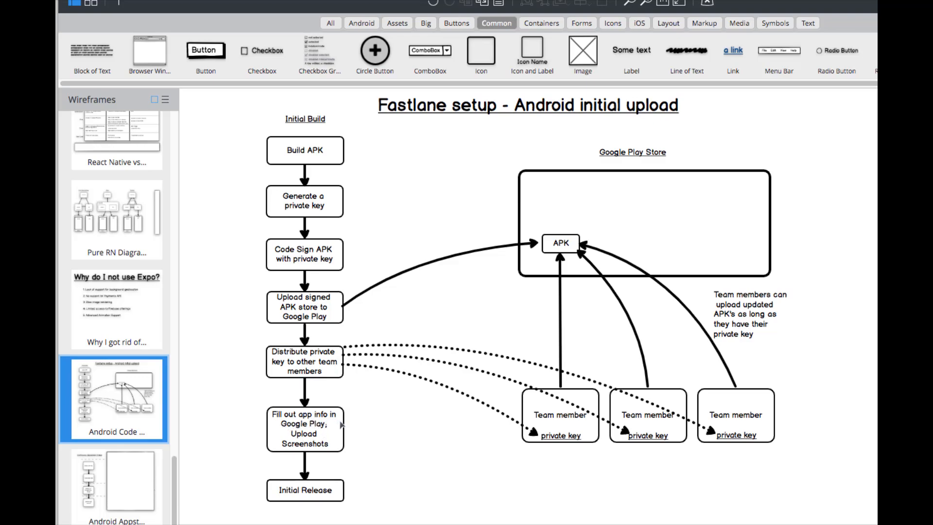
mouse_move(320, 434)
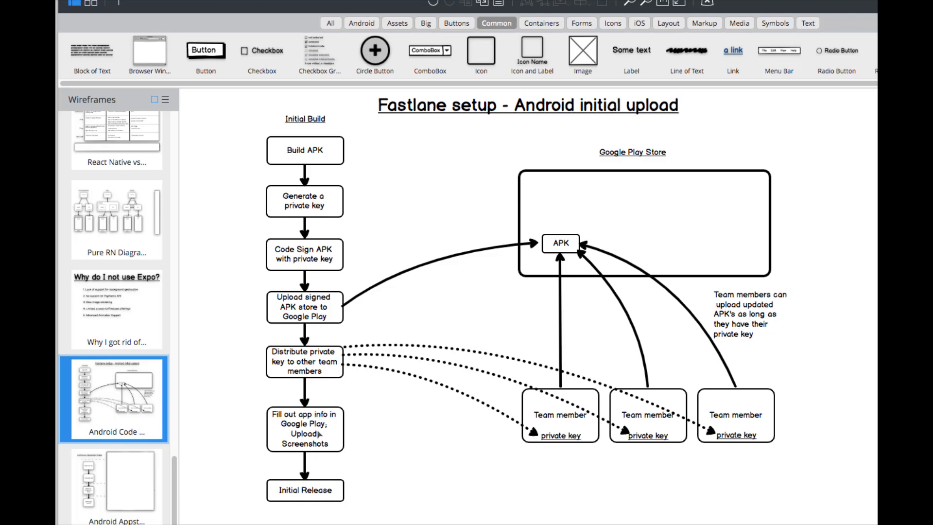
mouse_move(336, 427)
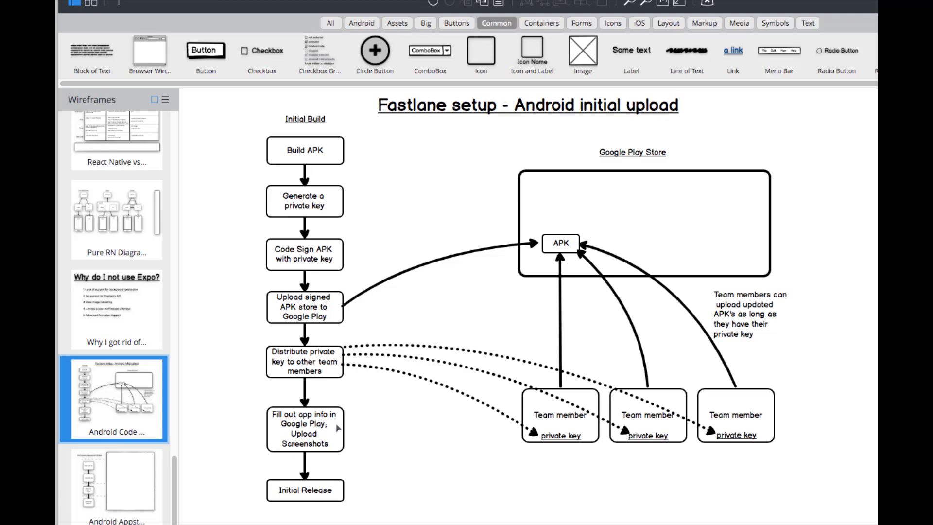
mouse_move(339, 437)
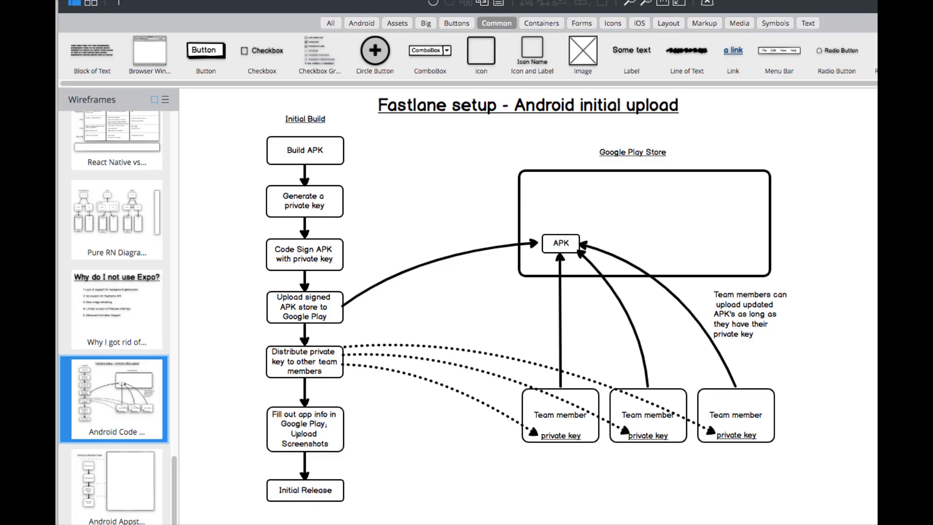
mouse_move(289, 498)
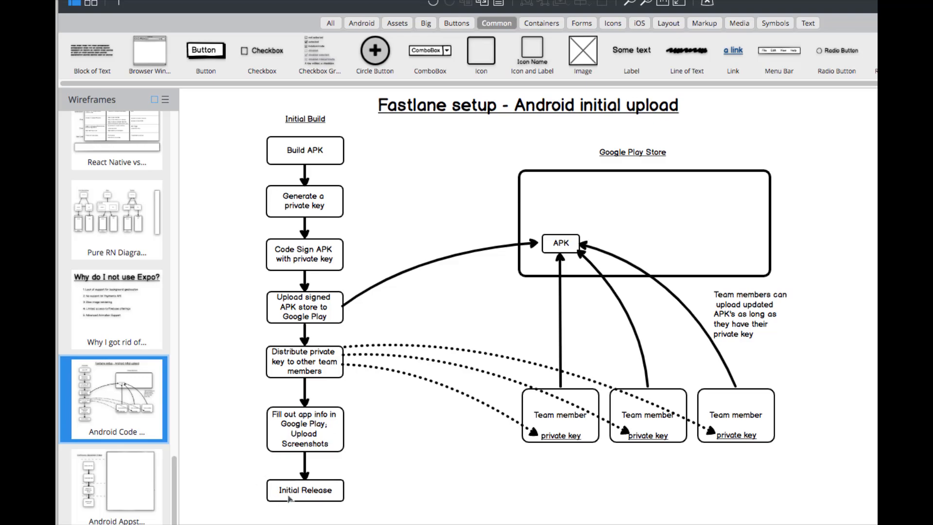
mouse_move(340, 492)
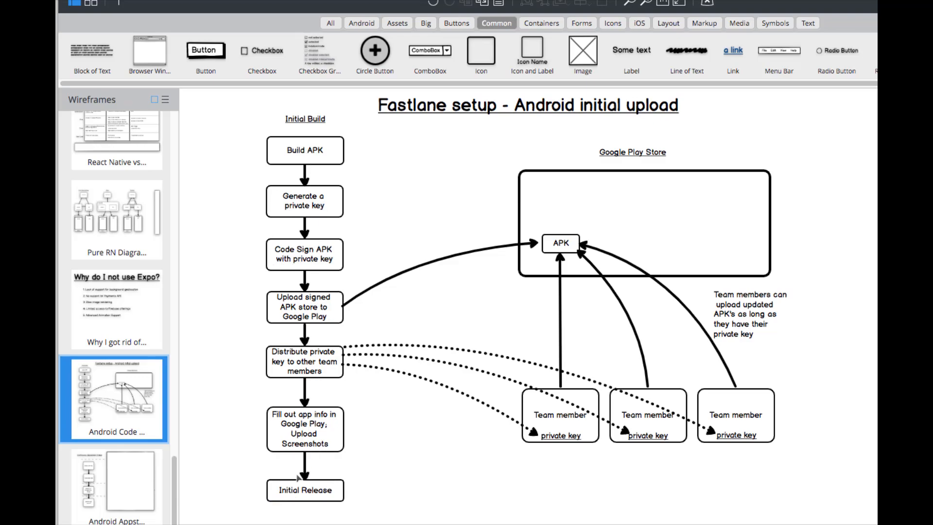
mouse_move(332, 495)
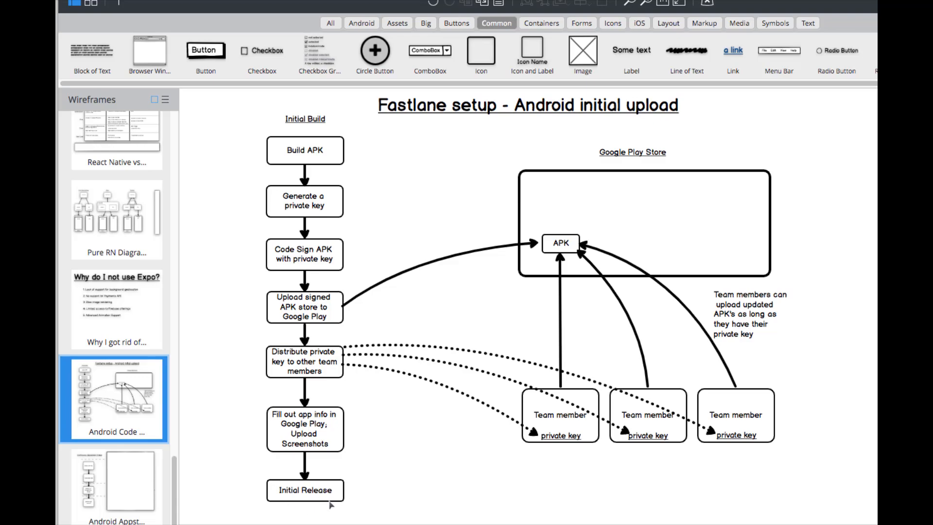
mouse_move(397, 463)
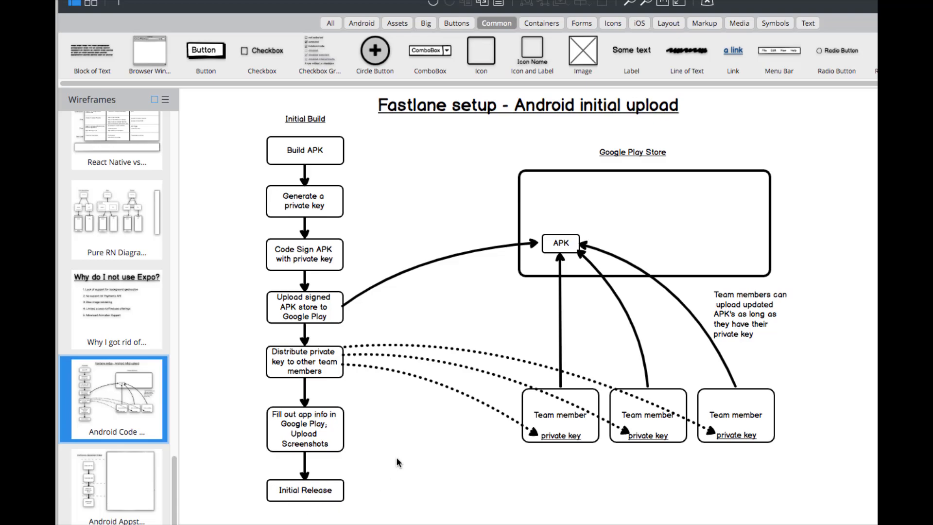
mouse_move(368, 332)
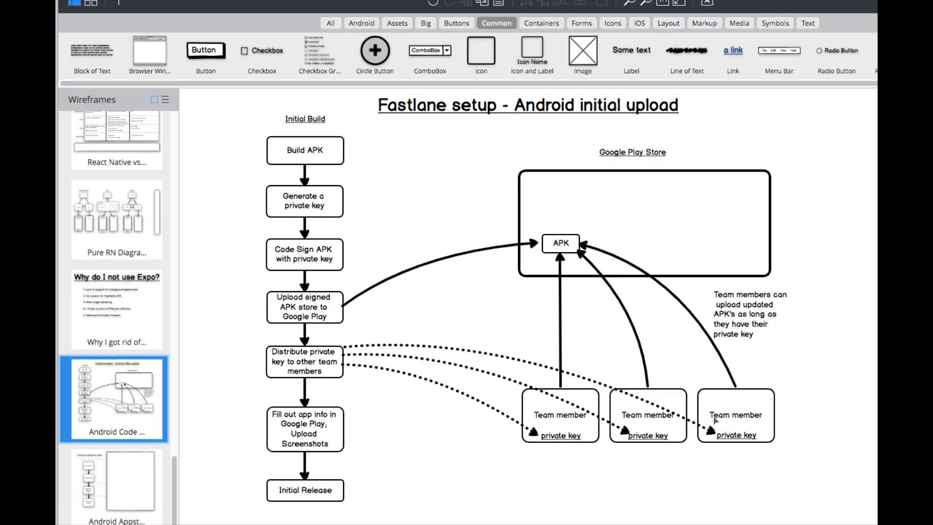
mouse_move(647, 371)
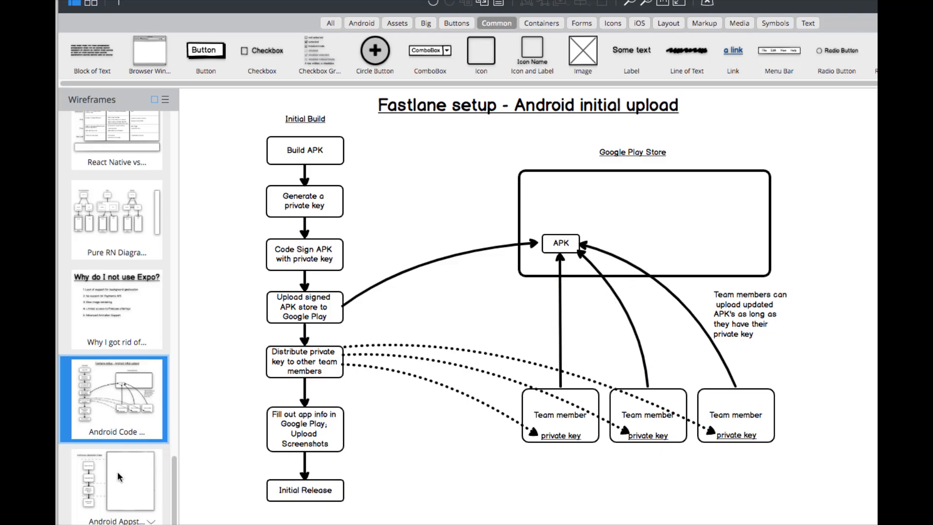
- Open the Continuous Deployment Steps wireframe from the Wireframes panel thumbnails
click(117, 482)
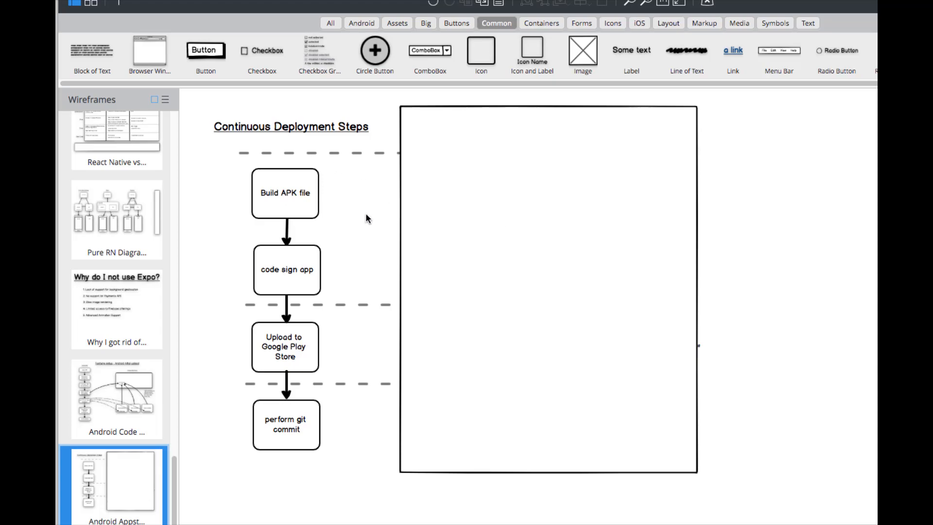
mouse_move(425, 314)
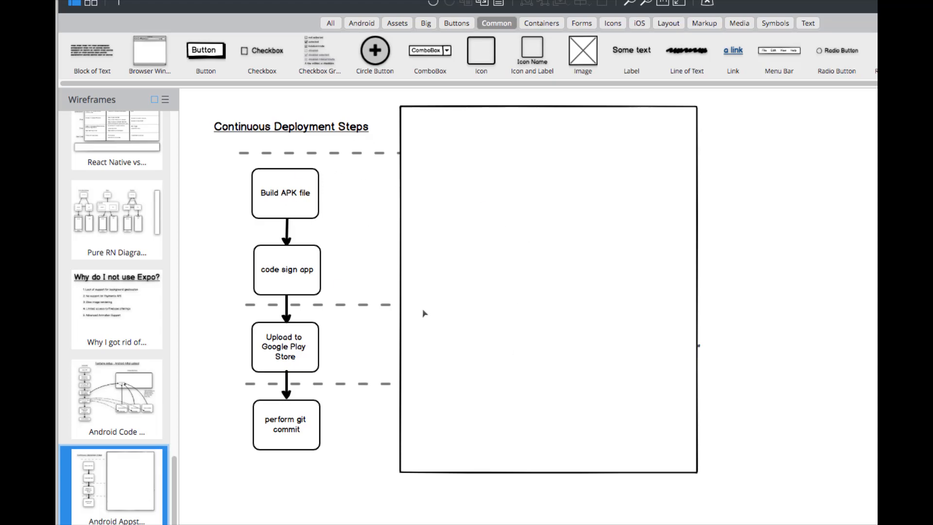
mouse_move(365, 215)
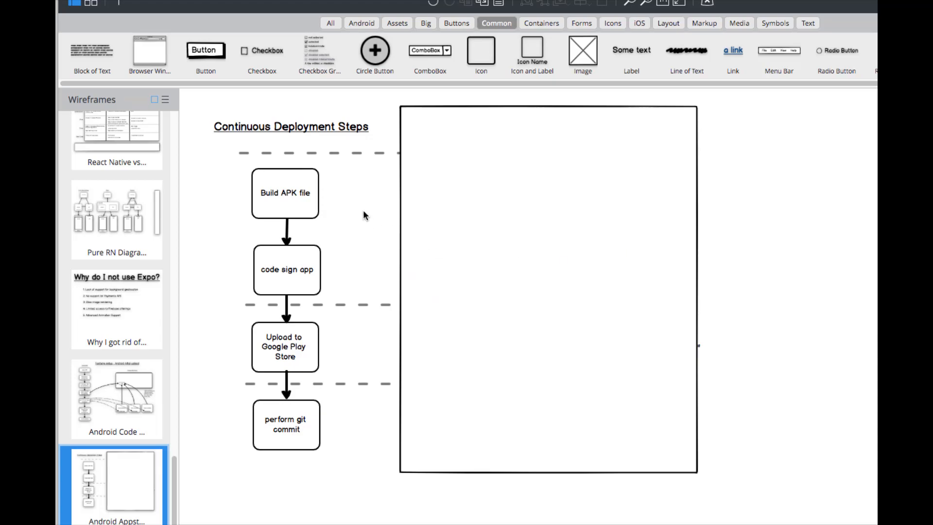
mouse_move(312, 201)
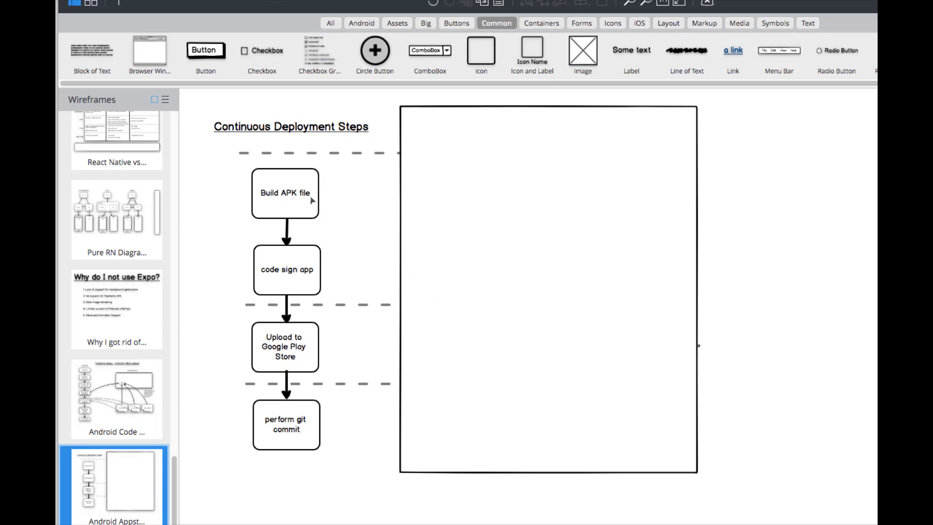
mouse_move(342, 144)
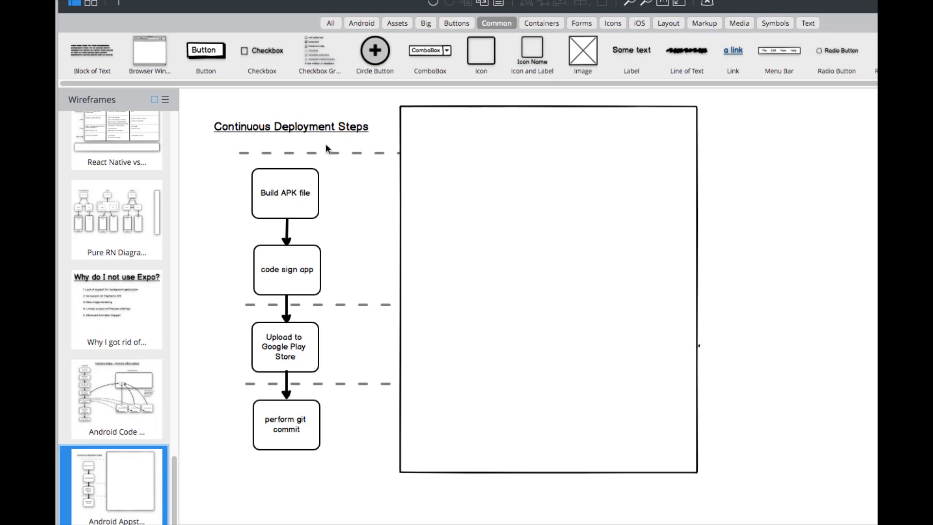
mouse_move(334, 141)
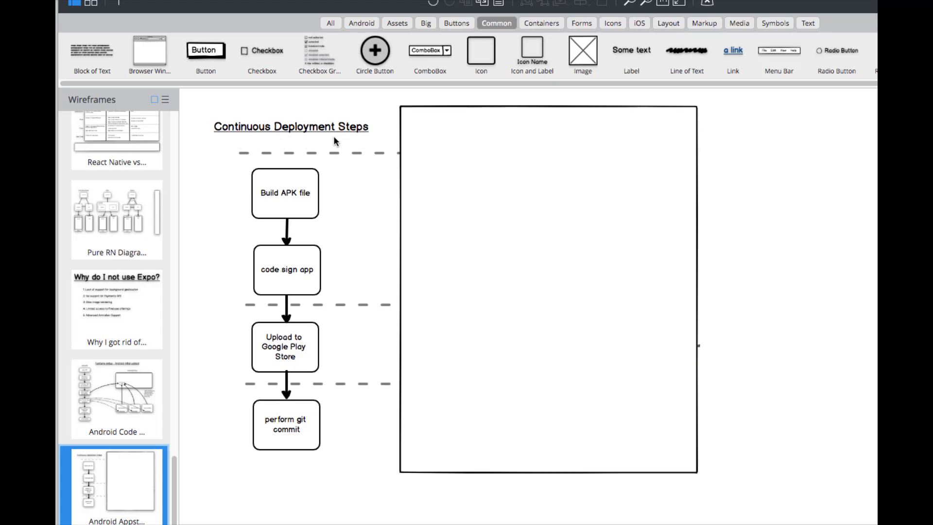
mouse_move(361, 188)
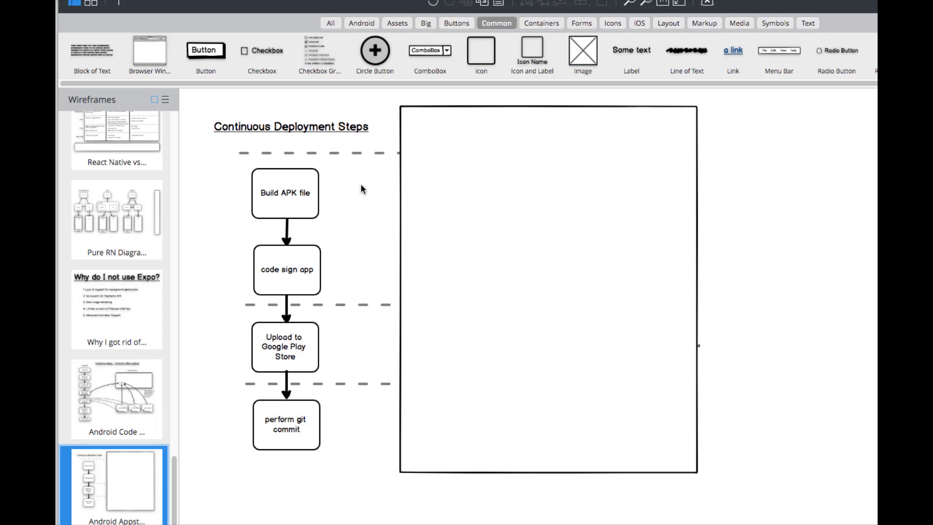
mouse_move(249, 175)
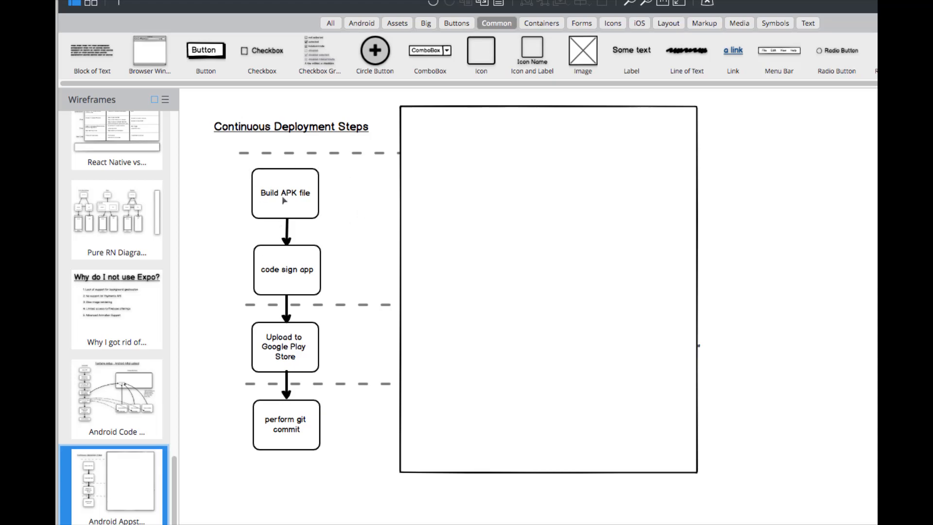
mouse_move(238, 454)
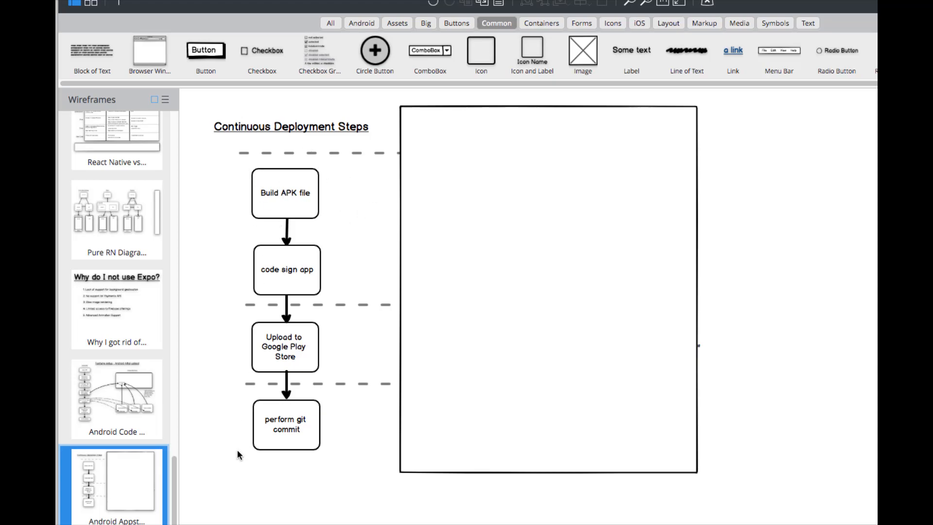
mouse_move(271, 440)
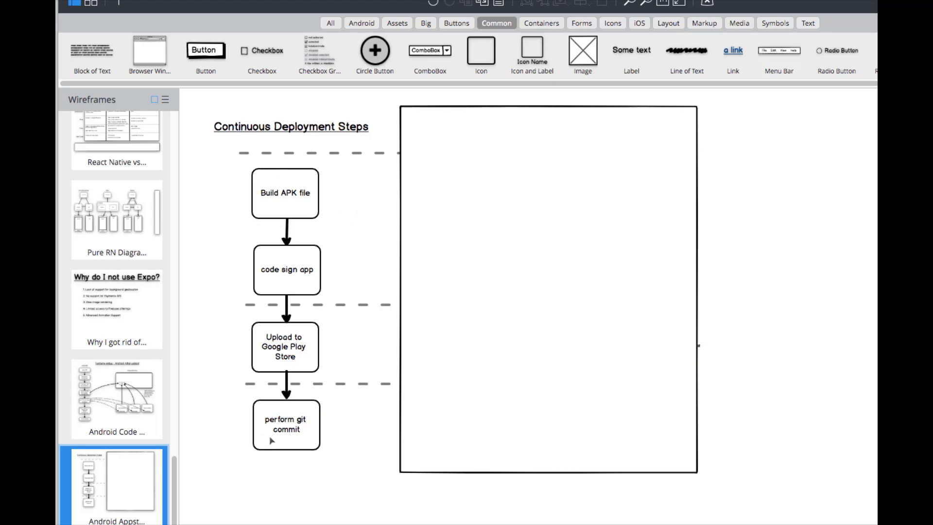
mouse_move(253, 217)
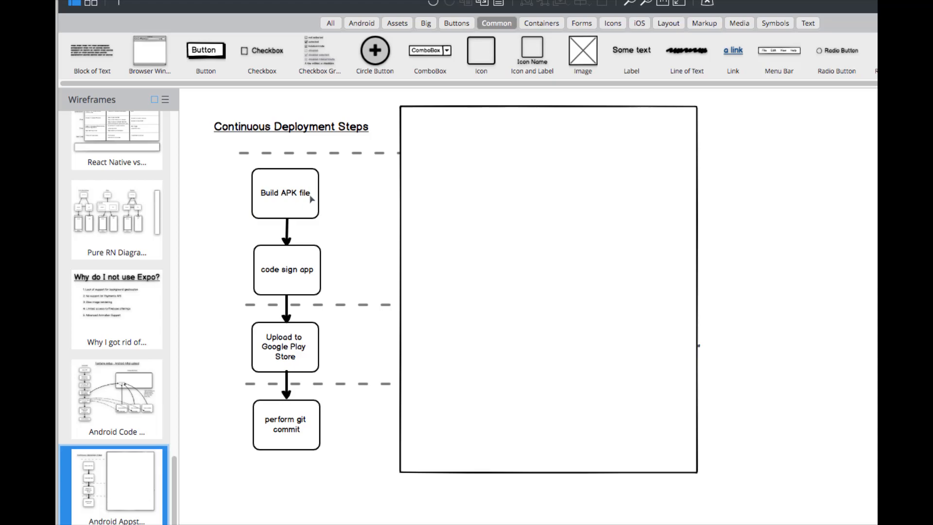
mouse_move(263, 286)
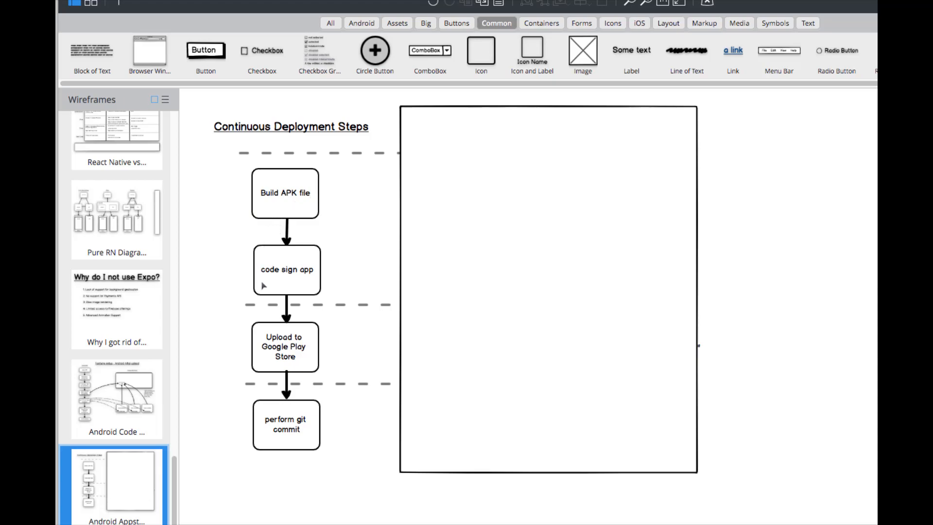
mouse_move(311, 281)
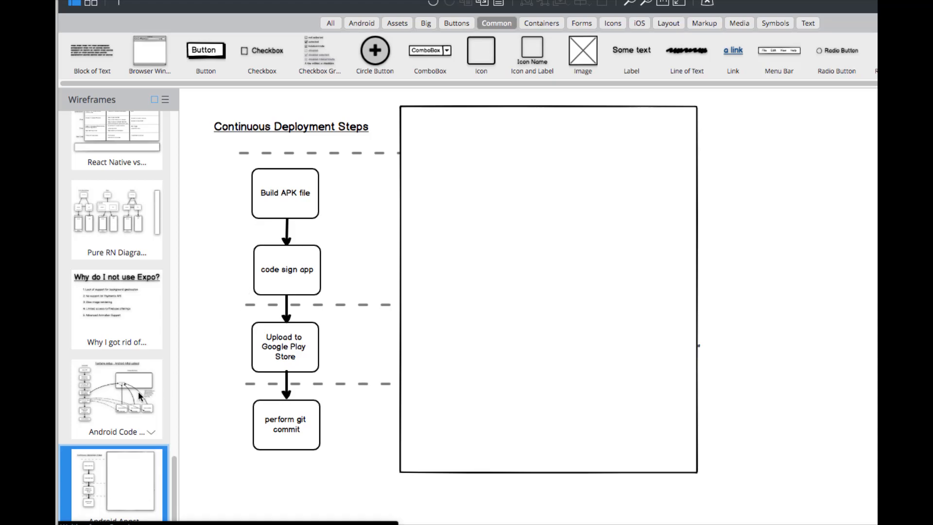
- Switch to the Android Code thumbnail showing the Fastlane Android initial upload flowchart
click(117, 398)
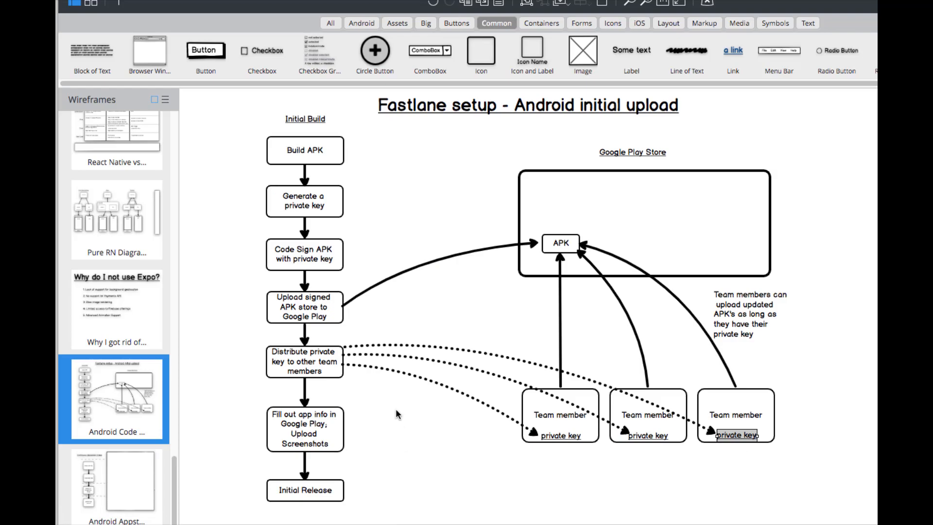
- Return to the Android Appstore wireframe with the four-step deployment flowchart
click(116, 482)
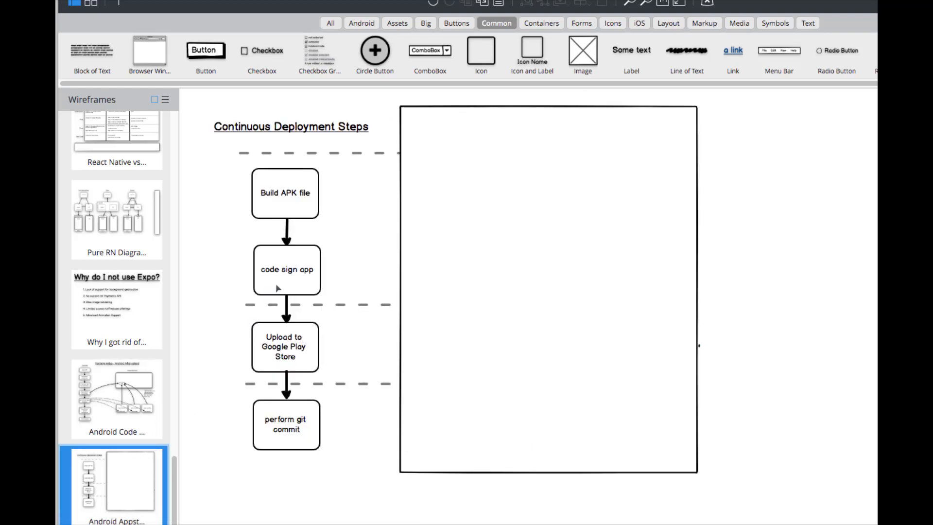
mouse_move(315, 268)
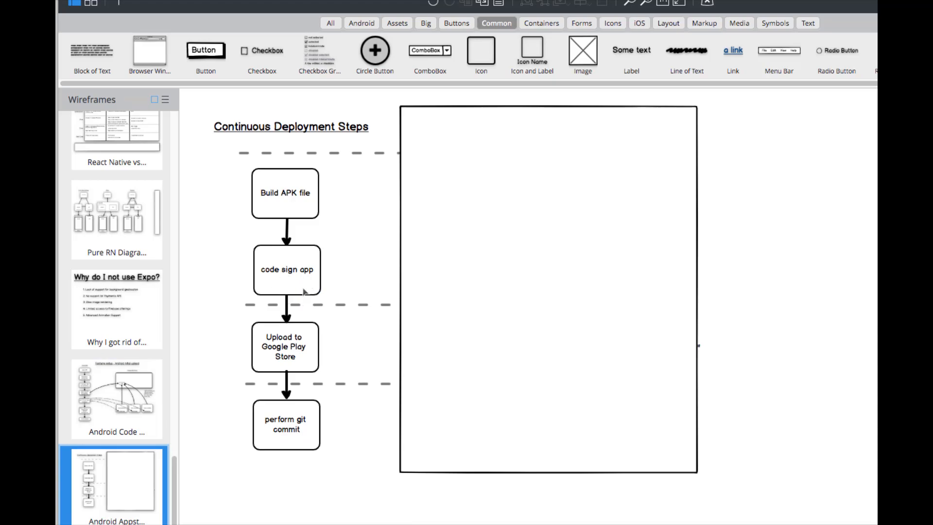
mouse_move(262, 352)
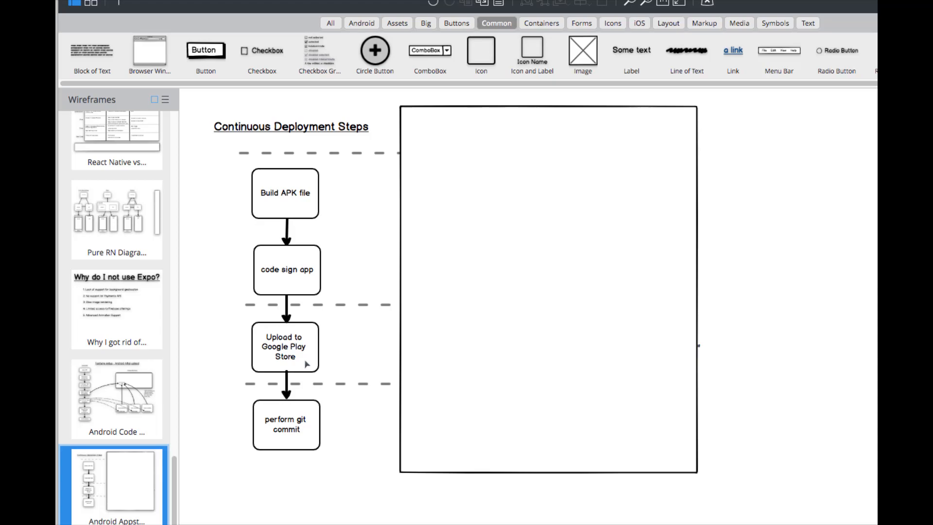
mouse_move(292, 361)
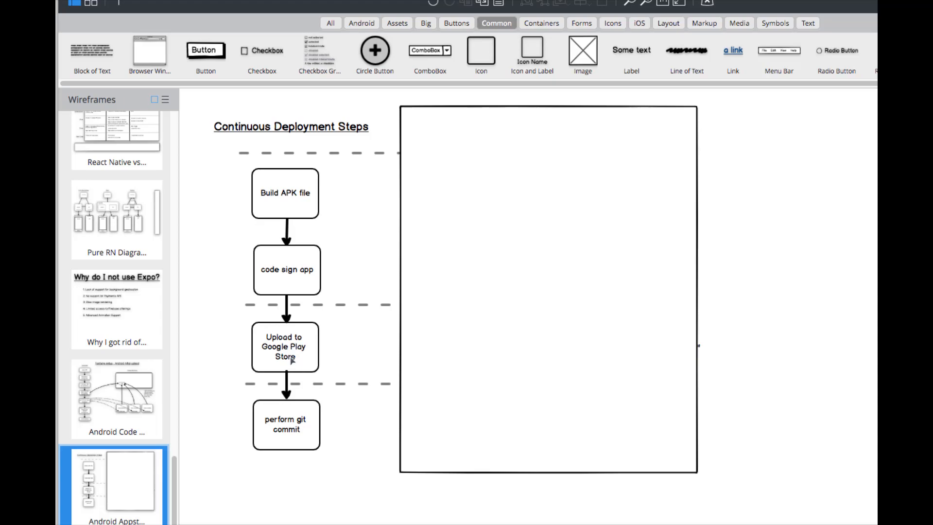
mouse_move(303, 430)
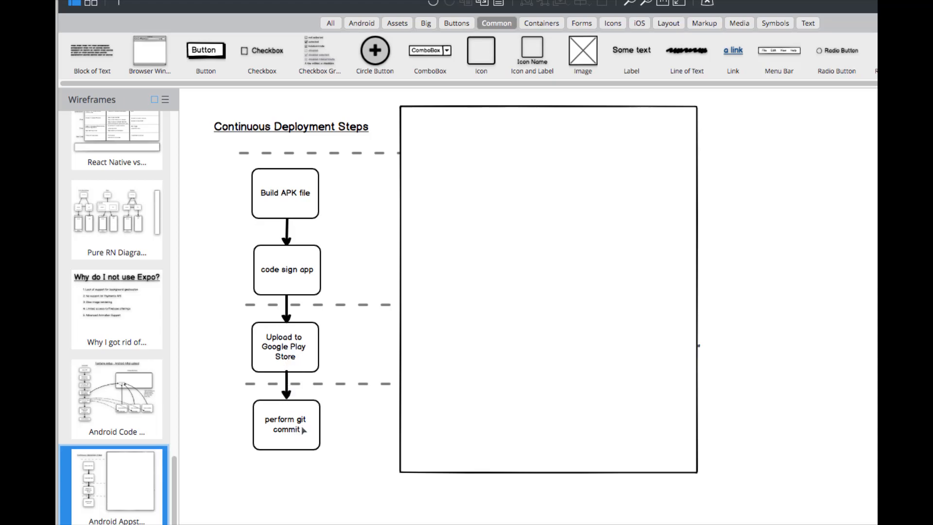
mouse_move(318, 459)
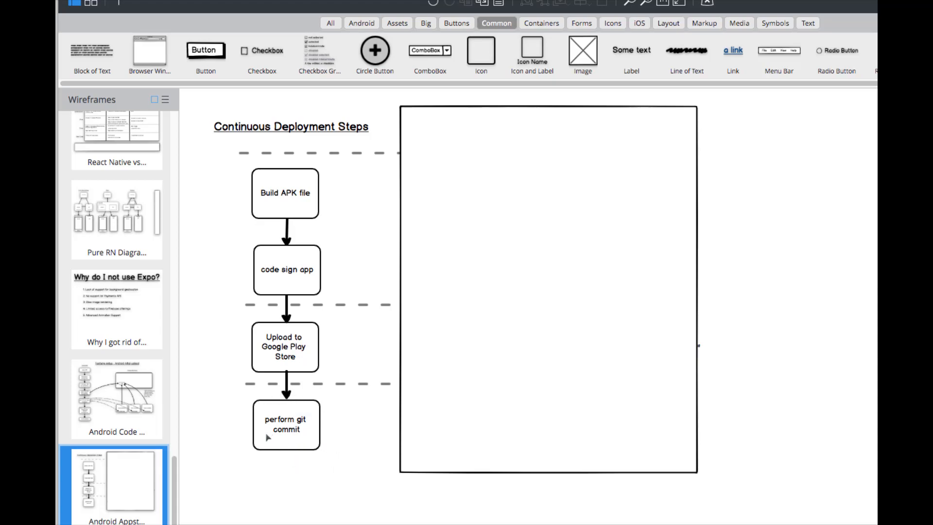
mouse_move(284, 451)
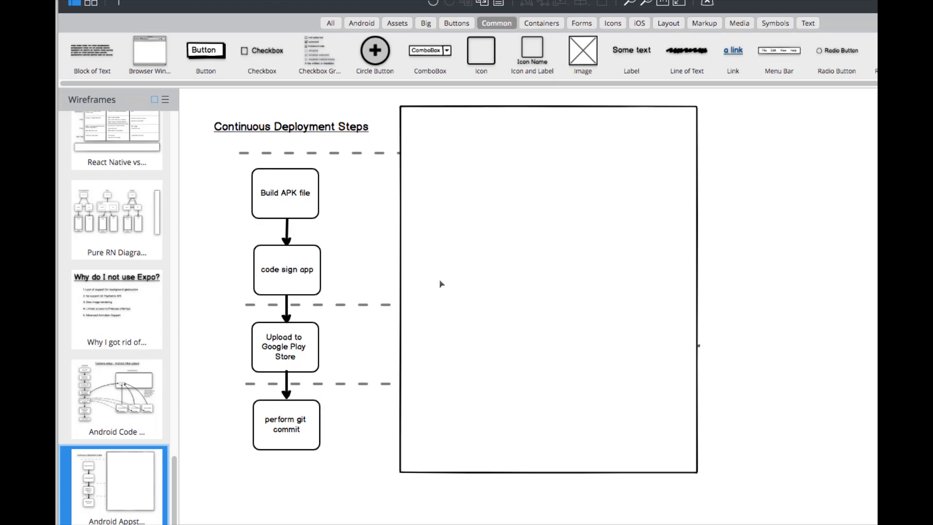
mouse_move(432, 280)
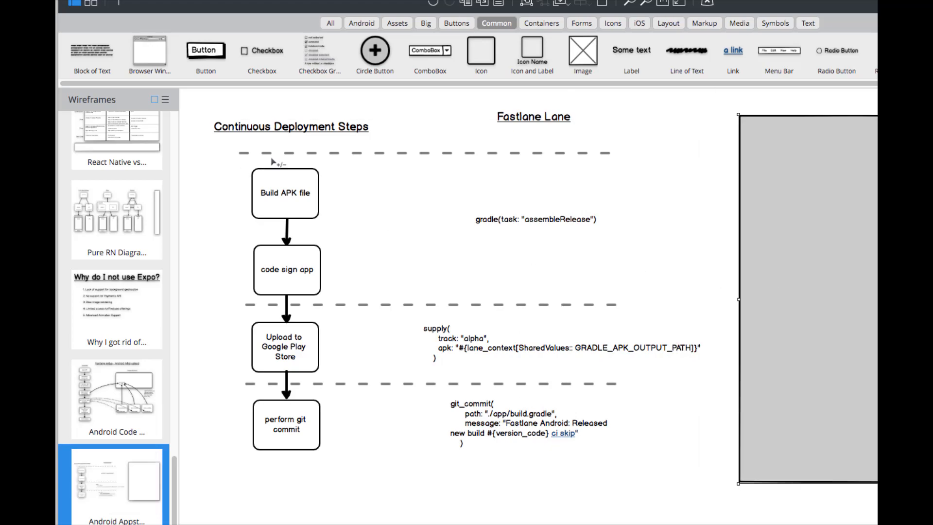
mouse_move(290, 196)
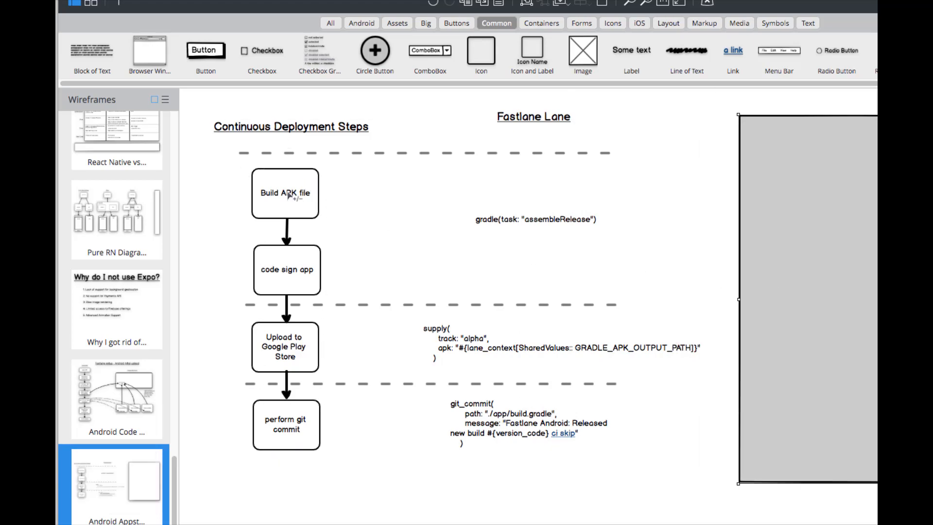
mouse_move(564, 145)
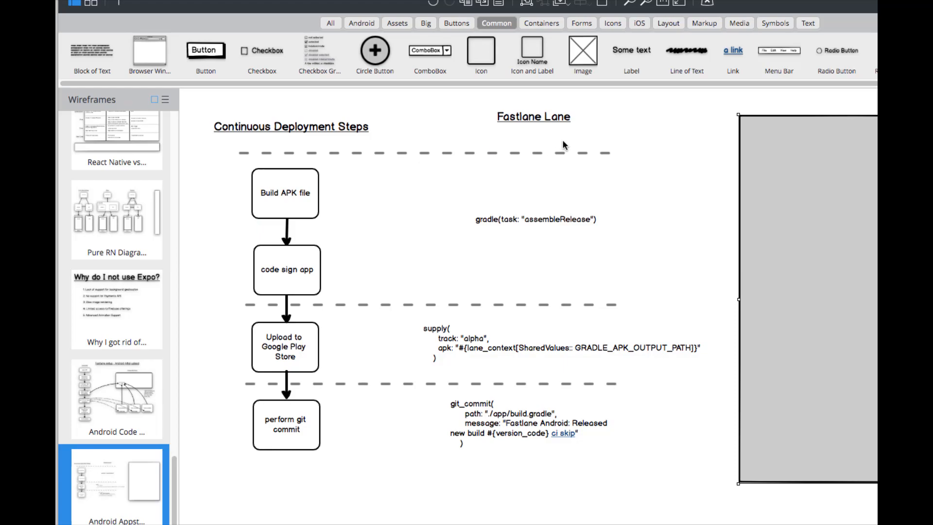
mouse_move(475, 147)
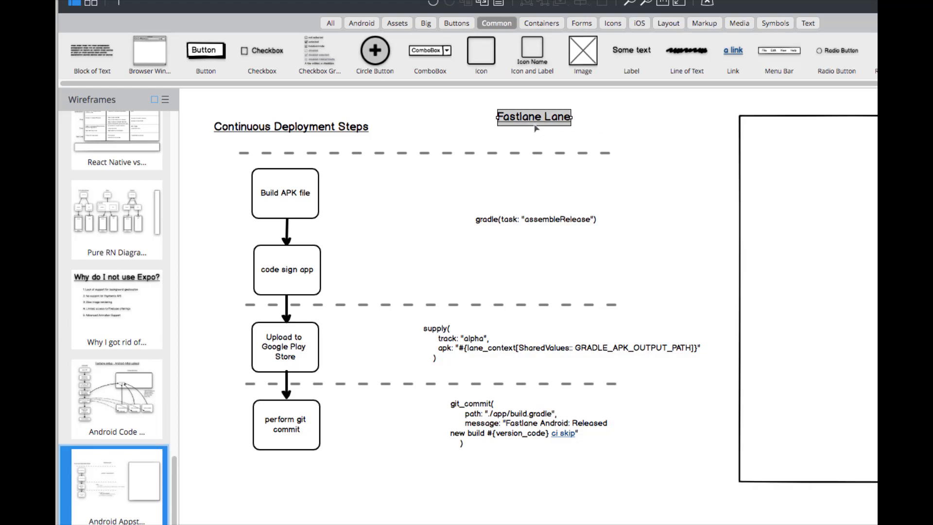
mouse_move(517, 138)
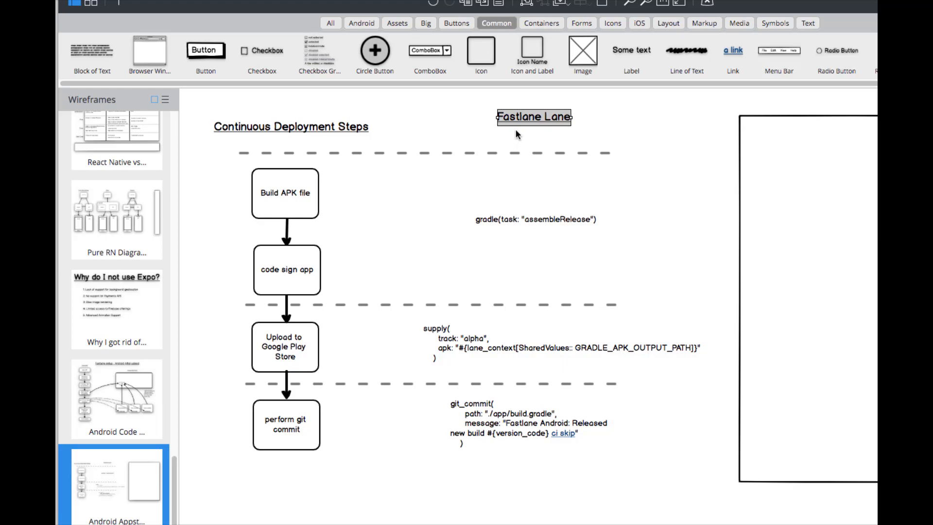
mouse_move(508, 137)
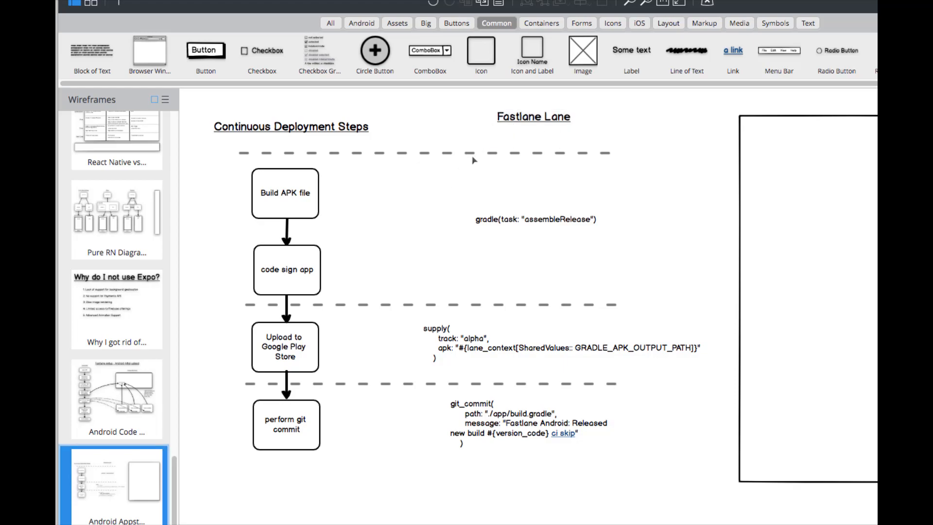
mouse_move(417, 173)
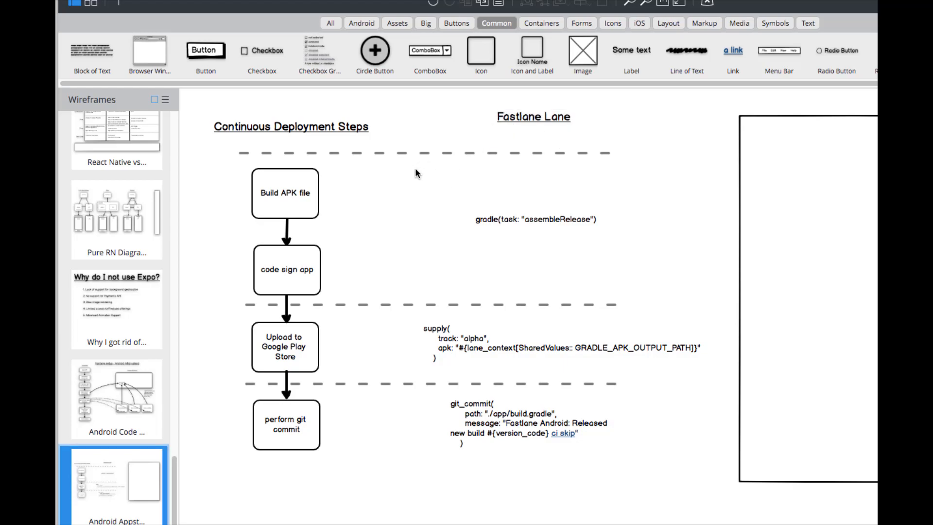
mouse_move(414, 172)
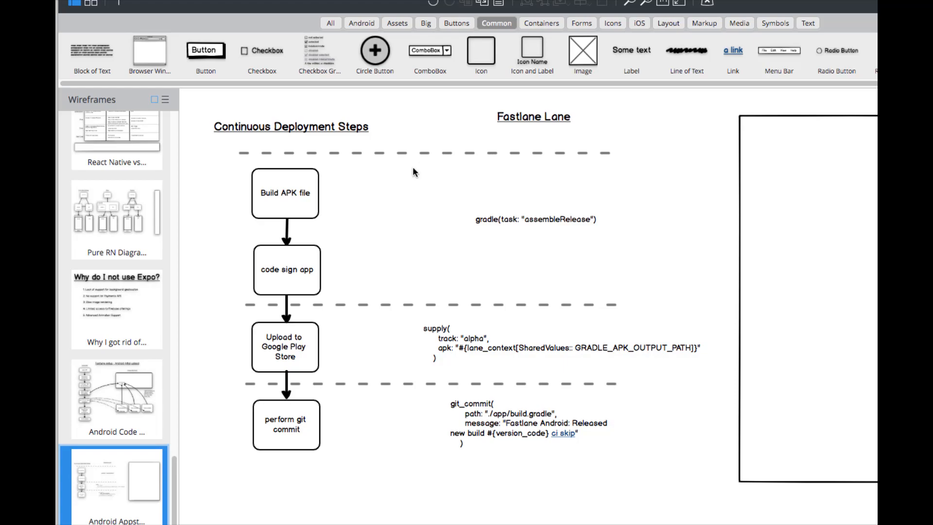
mouse_move(407, 173)
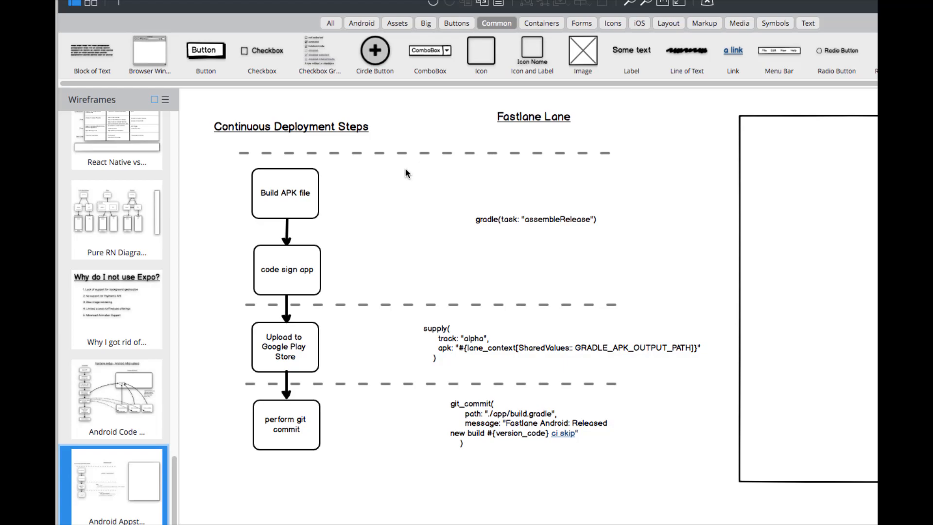
mouse_move(475, 211)
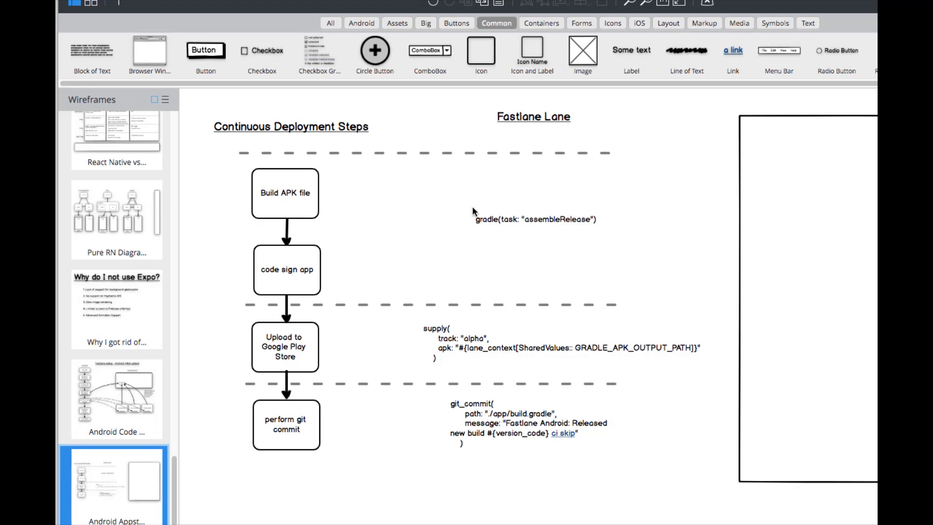
mouse_move(491, 226)
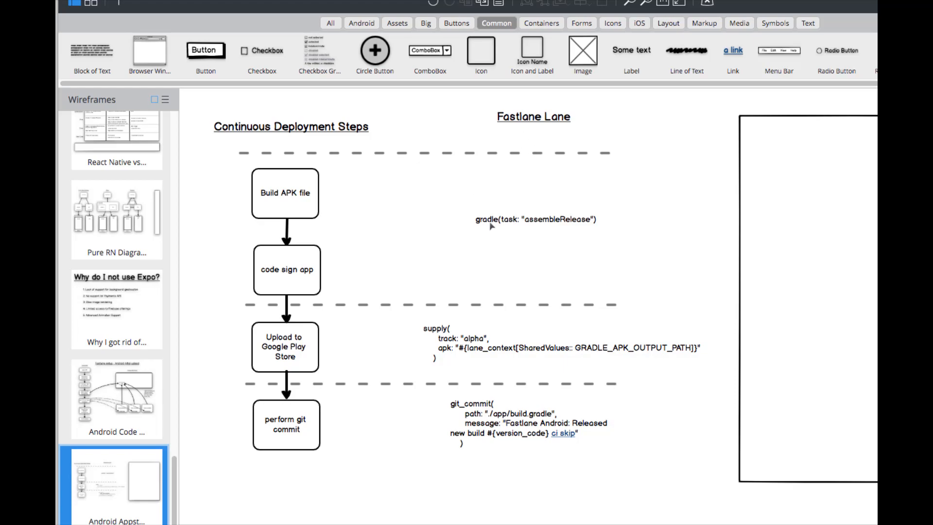
mouse_move(513, 231)
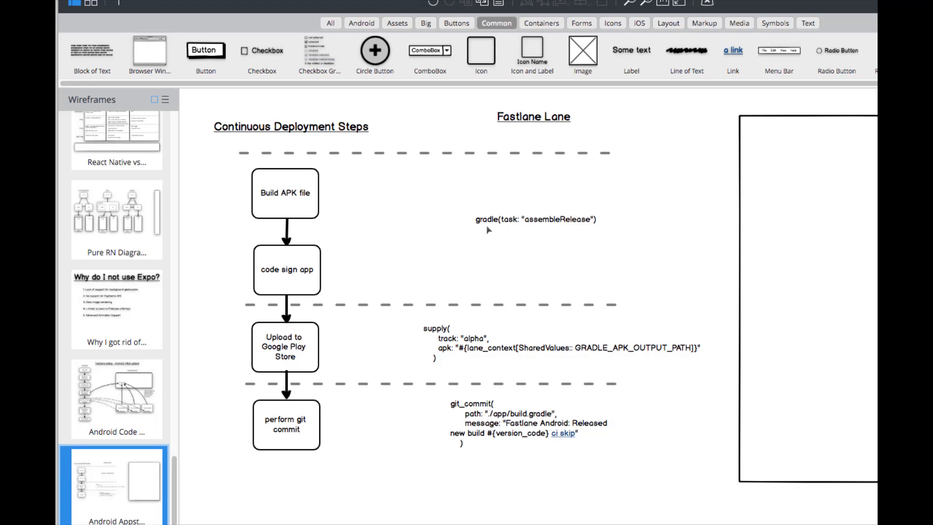
mouse_move(503, 229)
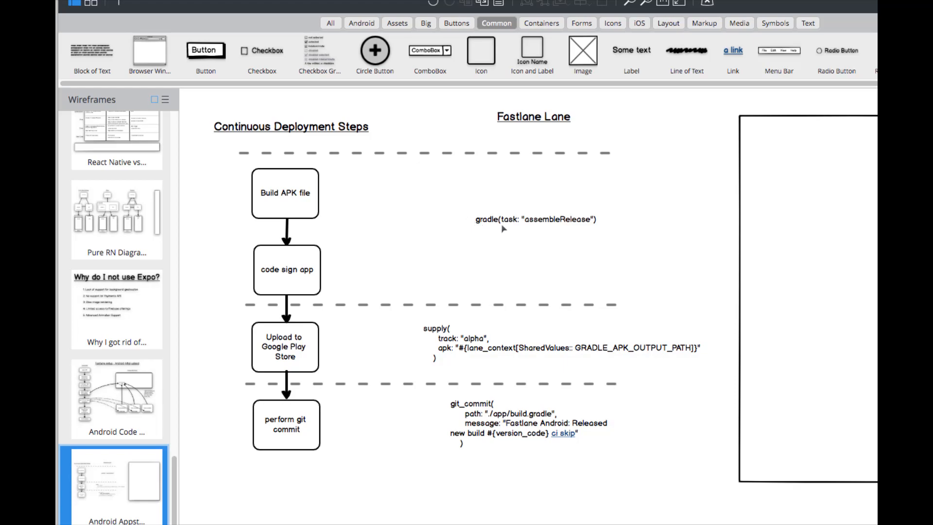
mouse_move(347, 220)
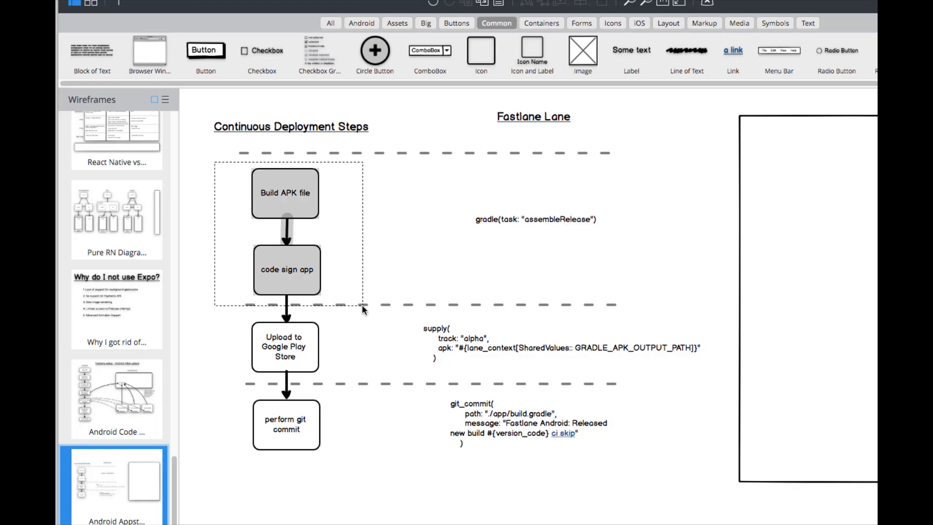
click(285, 193)
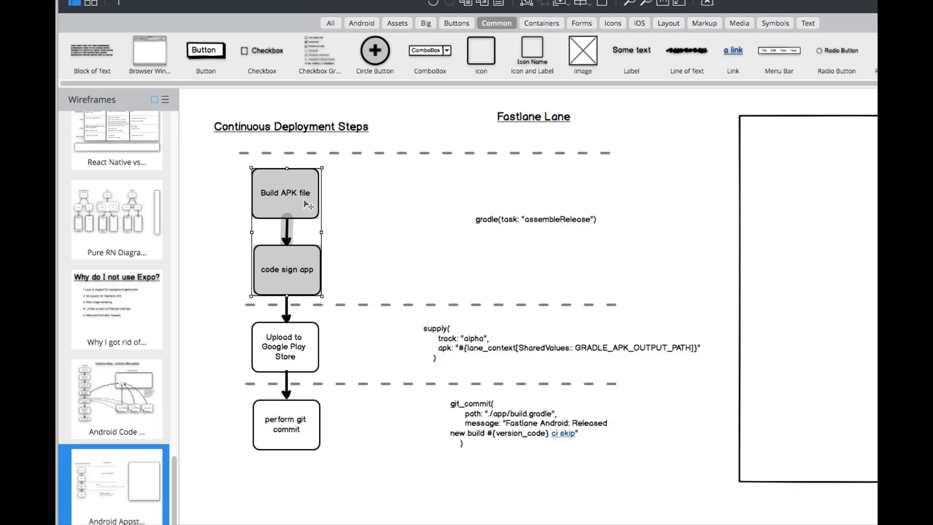
mouse_move(493, 240)
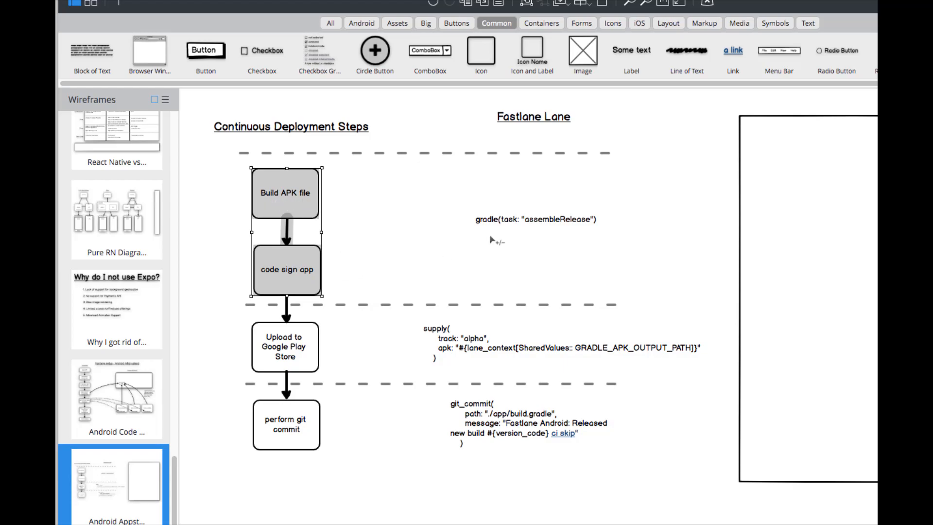
mouse_move(313, 213)
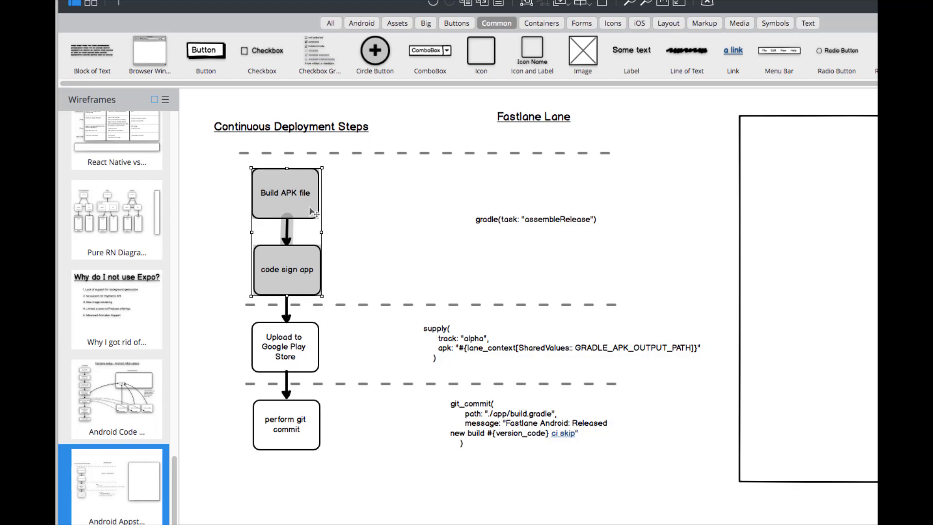
mouse_move(429, 236)
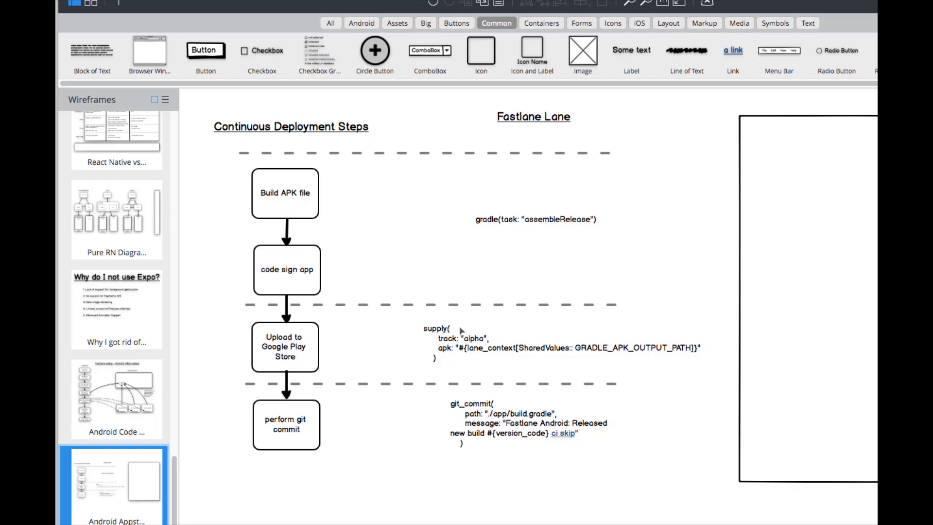
mouse_move(454, 337)
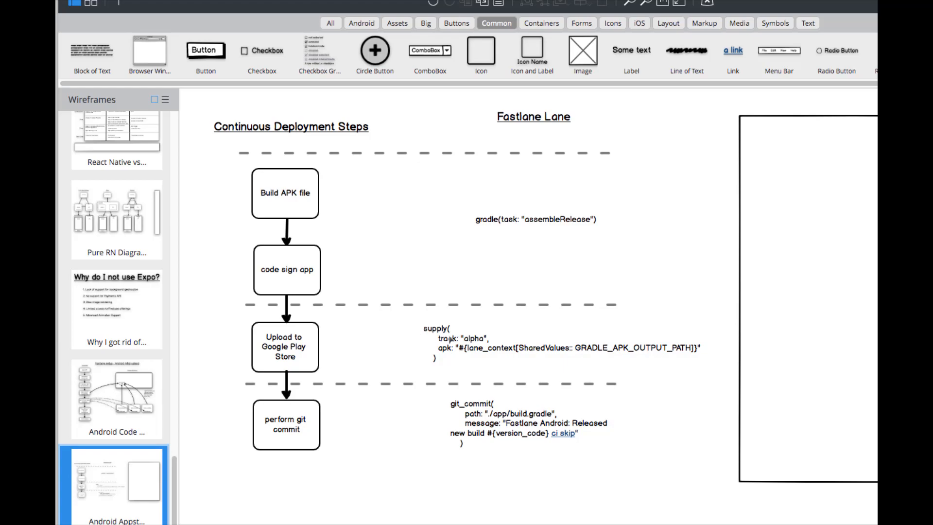
mouse_move(339, 340)
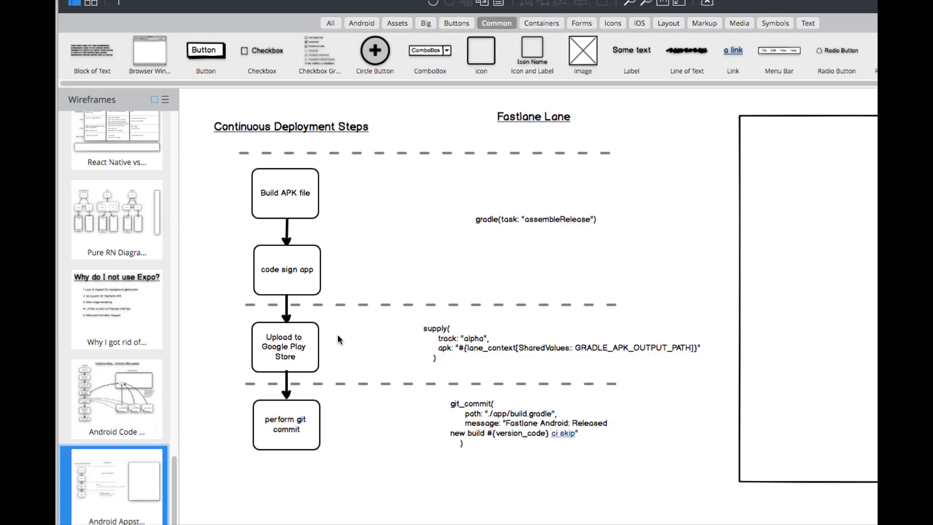
mouse_move(286, 351)
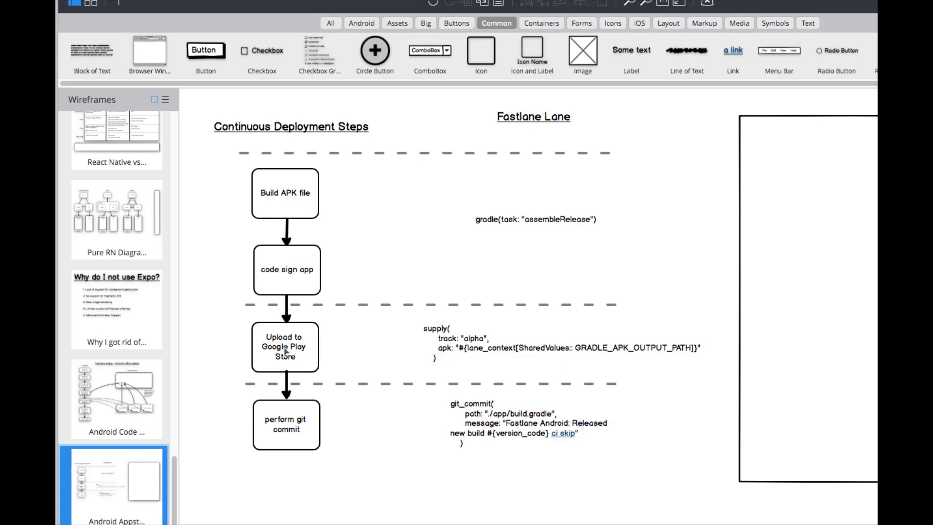
mouse_move(489, 228)
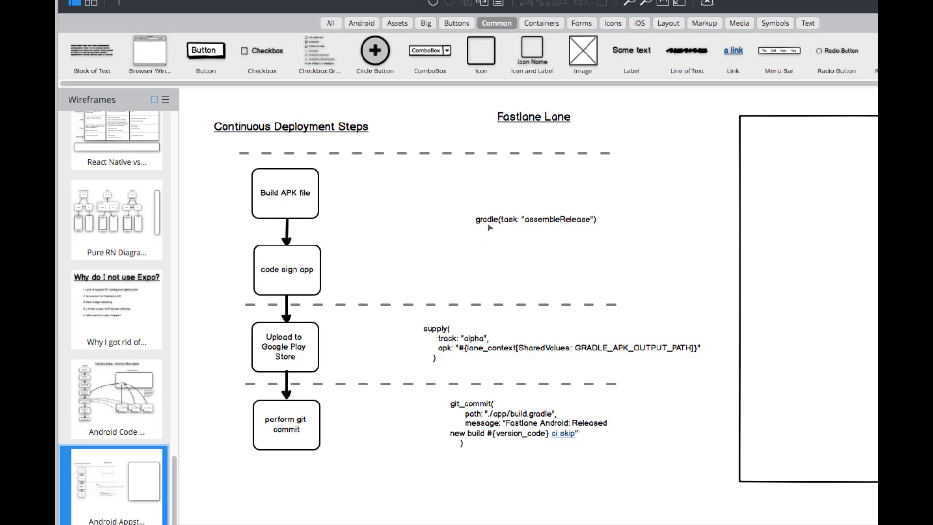
mouse_move(292, 355)
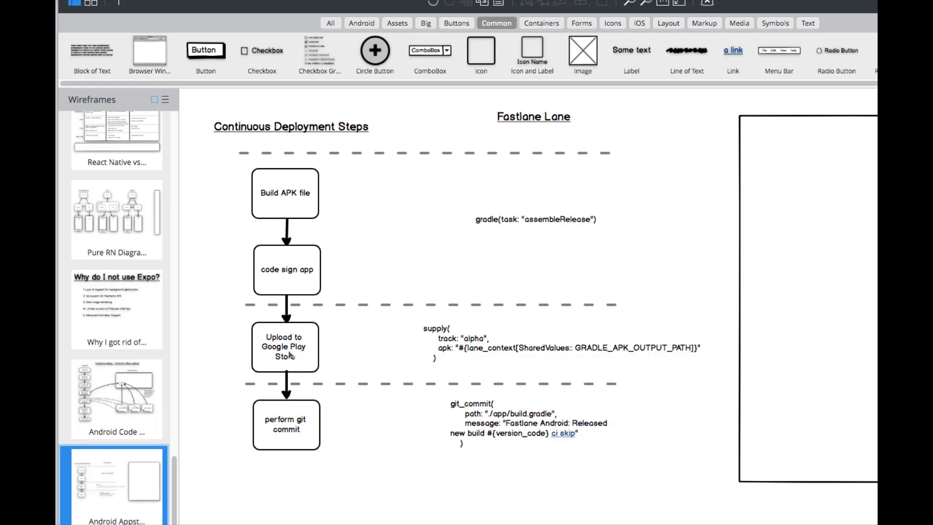
mouse_move(466, 354)
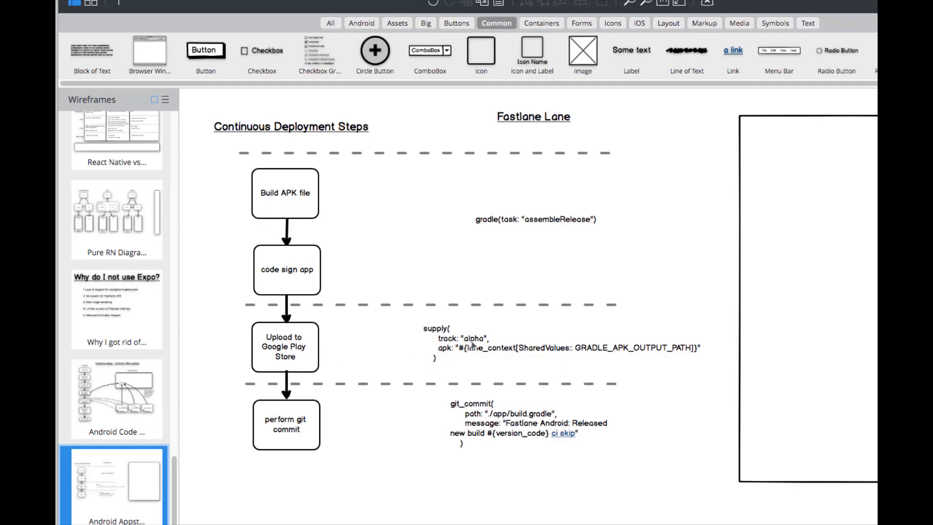
mouse_move(461, 348)
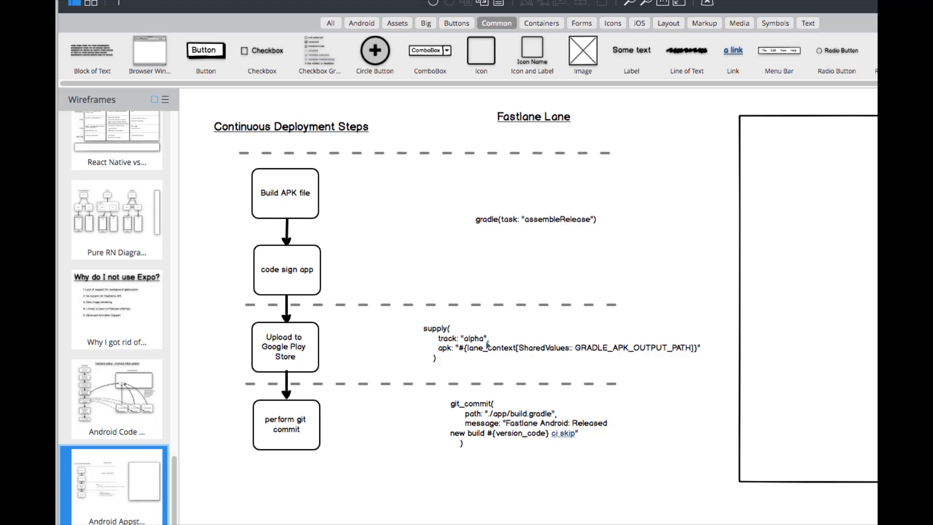
mouse_move(482, 346)
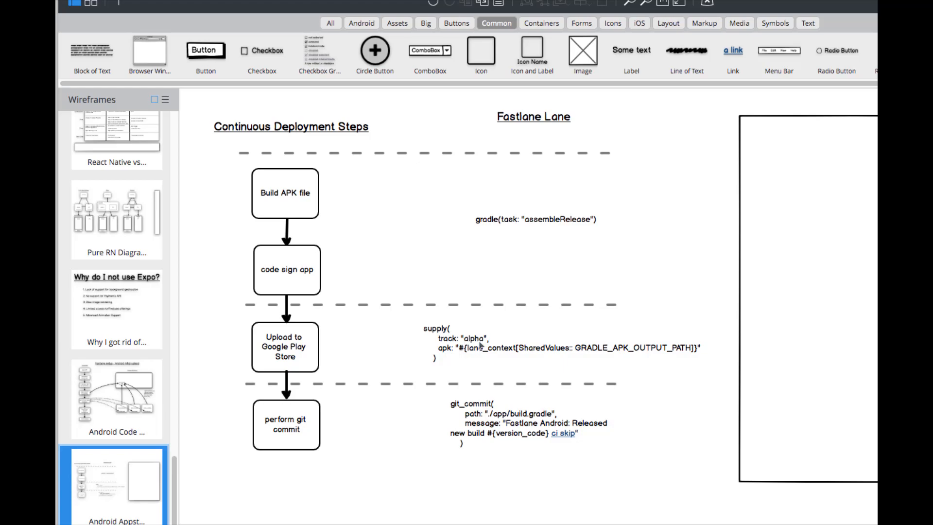
mouse_move(459, 355)
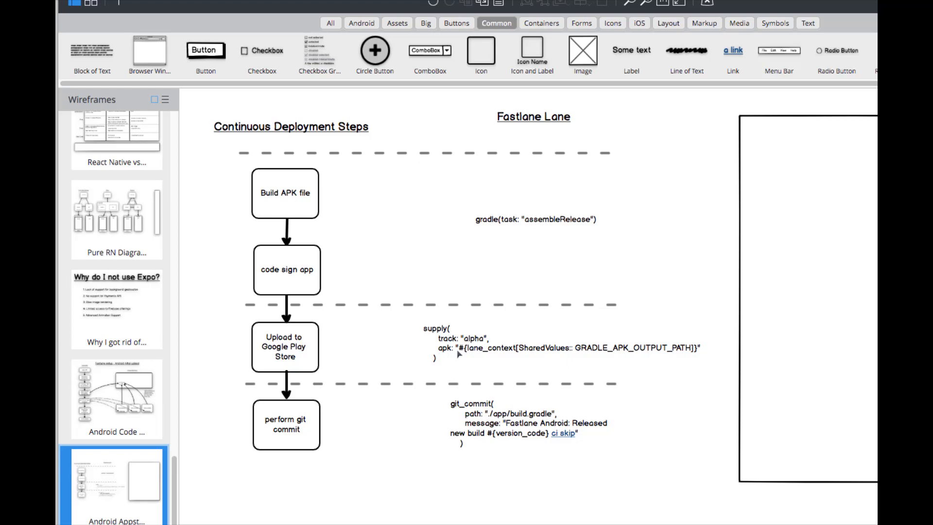
mouse_move(460, 356)
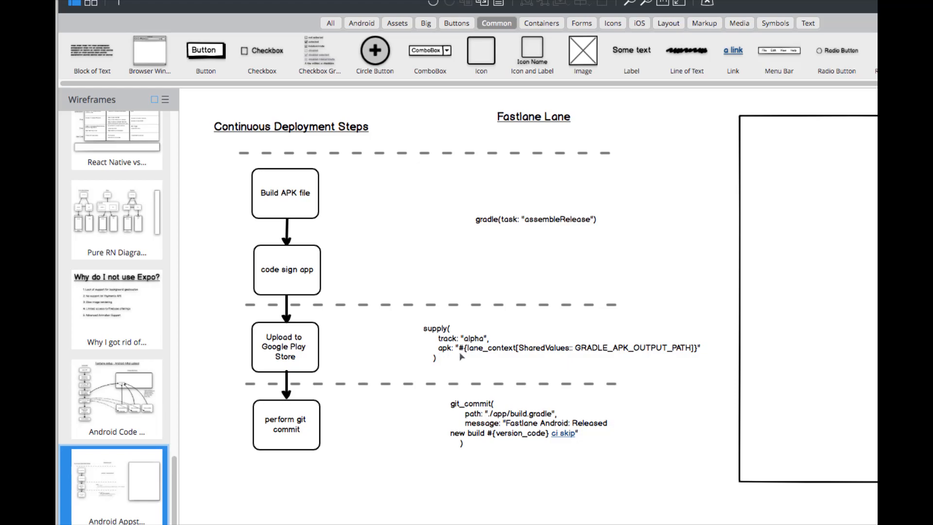
mouse_move(595, 369)
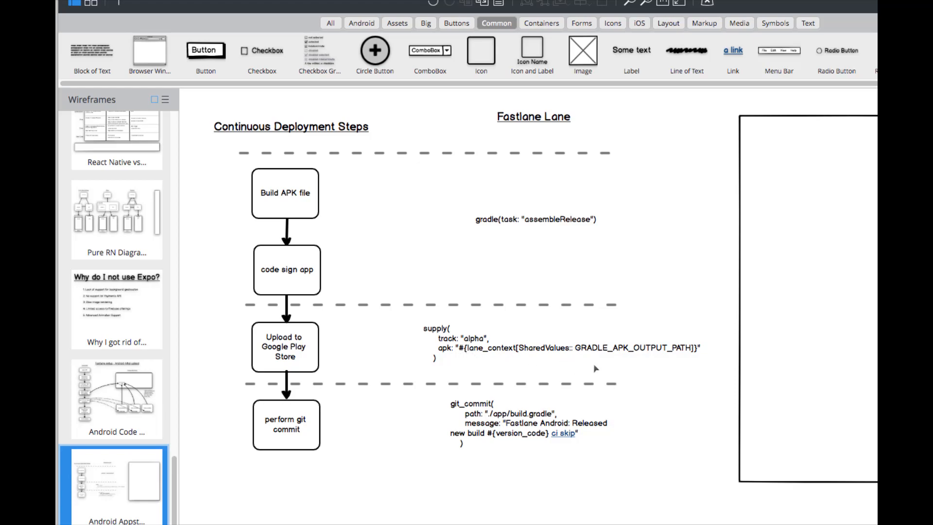
mouse_move(513, 357)
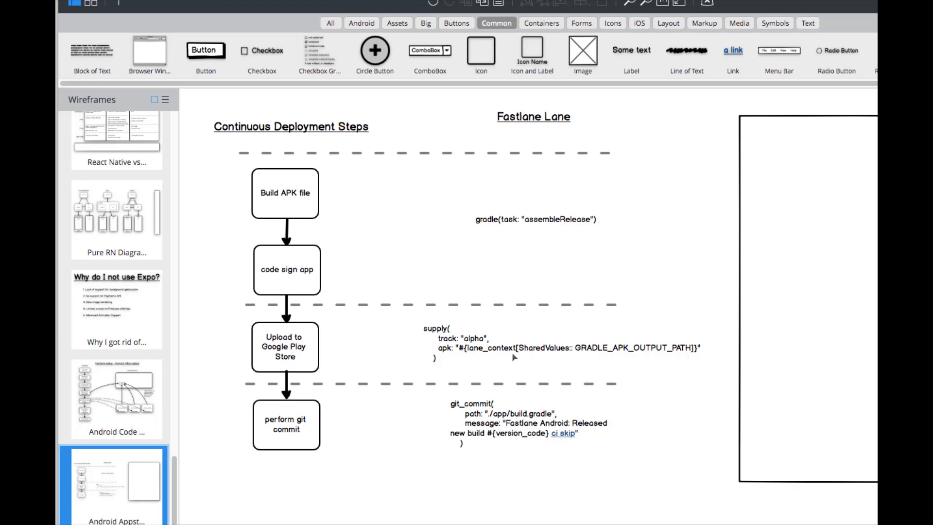
mouse_move(537, 342)
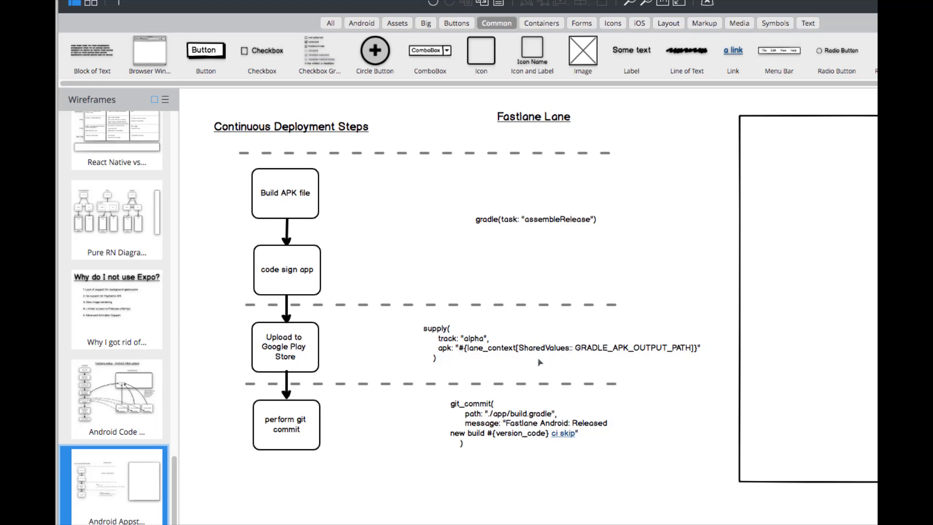
mouse_move(488, 425)
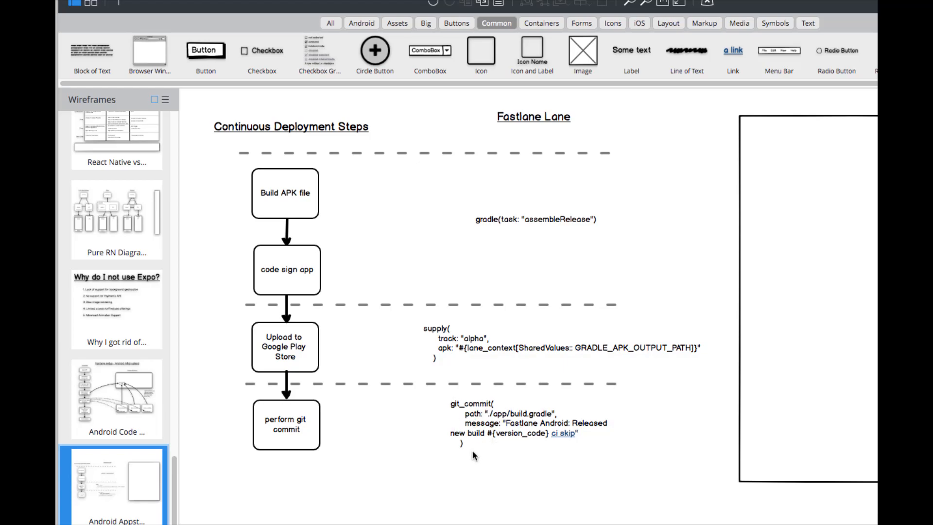
mouse_move(487, 379)
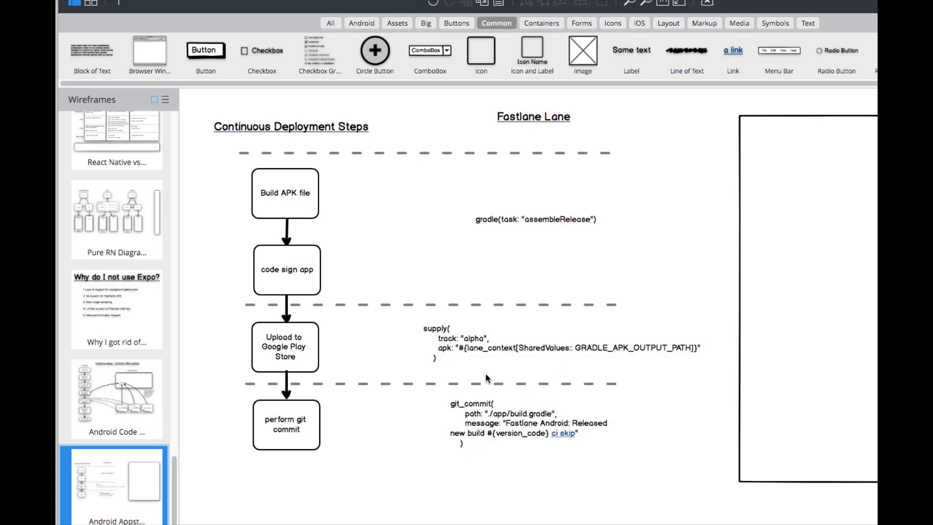
mouse_move(577, 245)
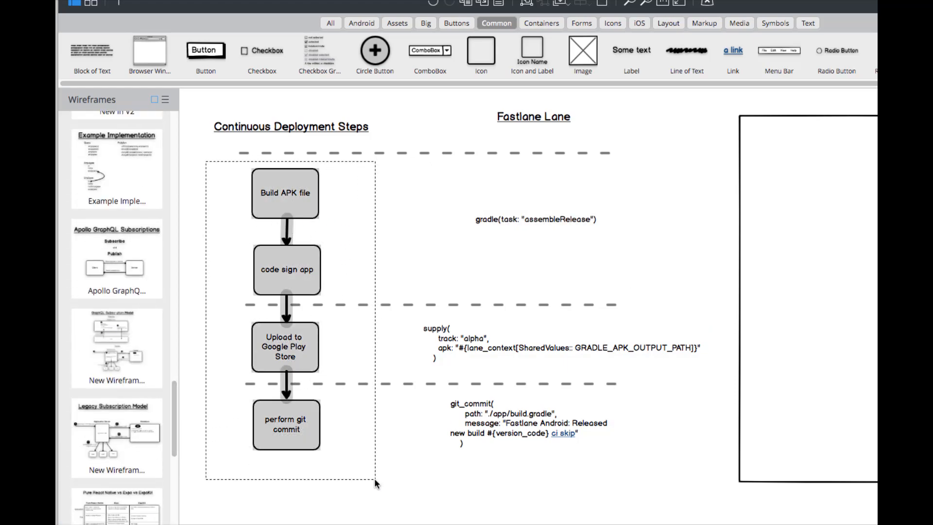
click(285, 270)
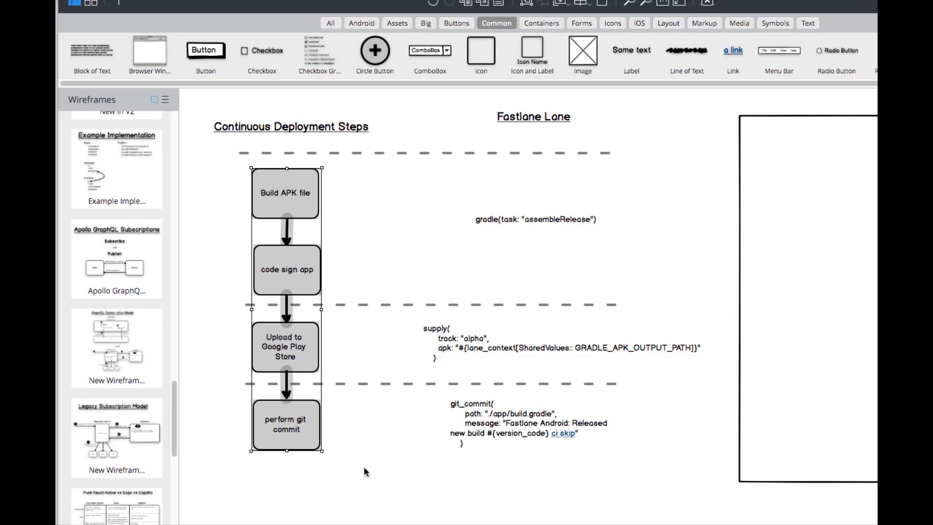
mouse_move(348, 222)
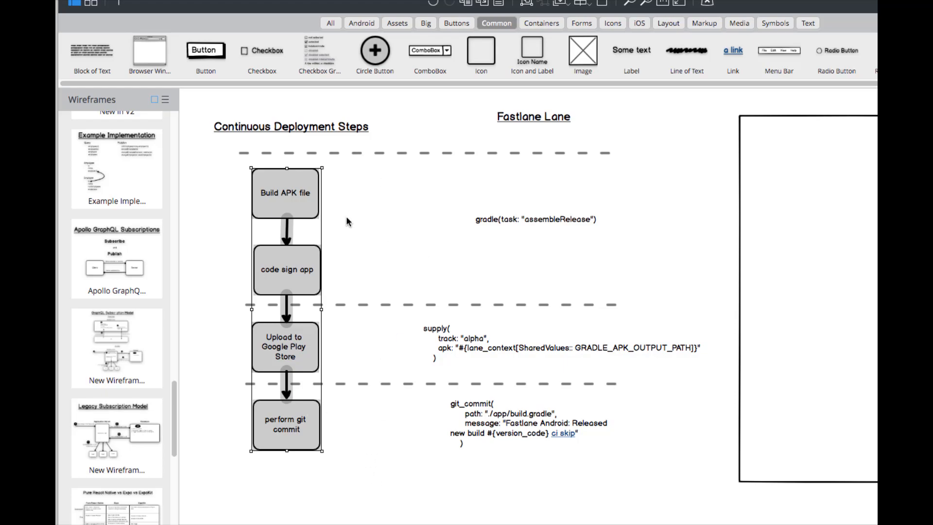
mouse_move(393, 201)
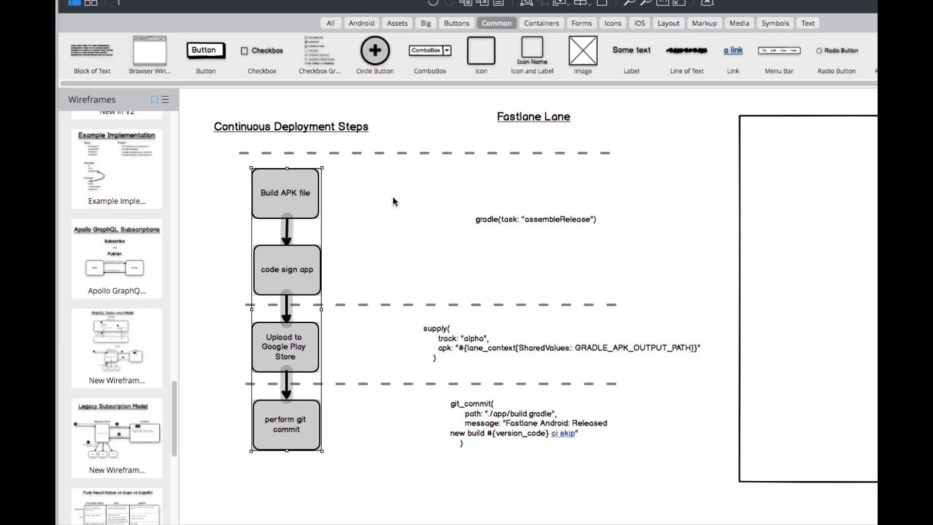
click(414, 101)
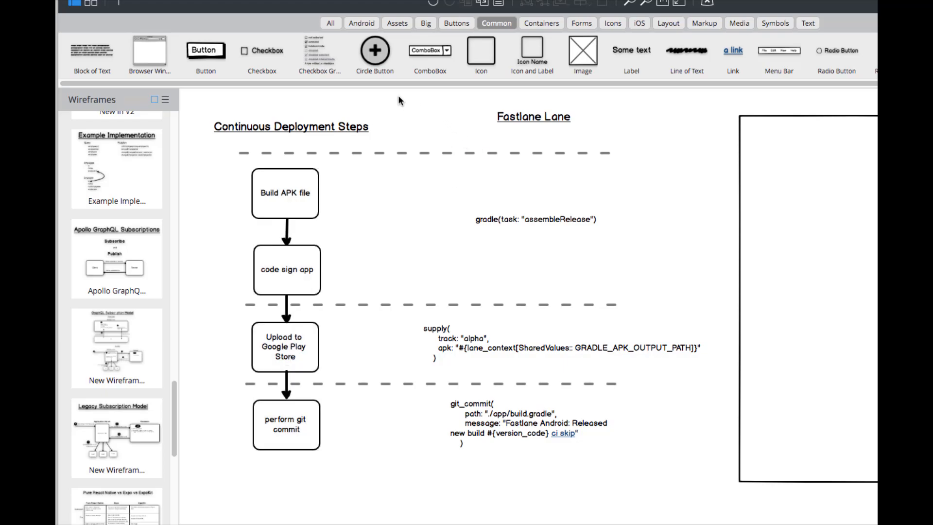
mouse_move(316, 514)
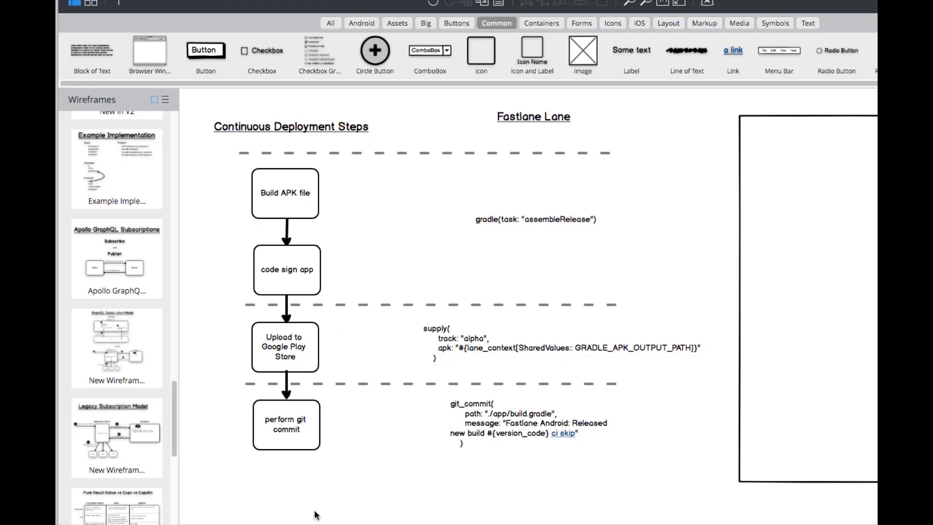
mouse_move(385, 314)
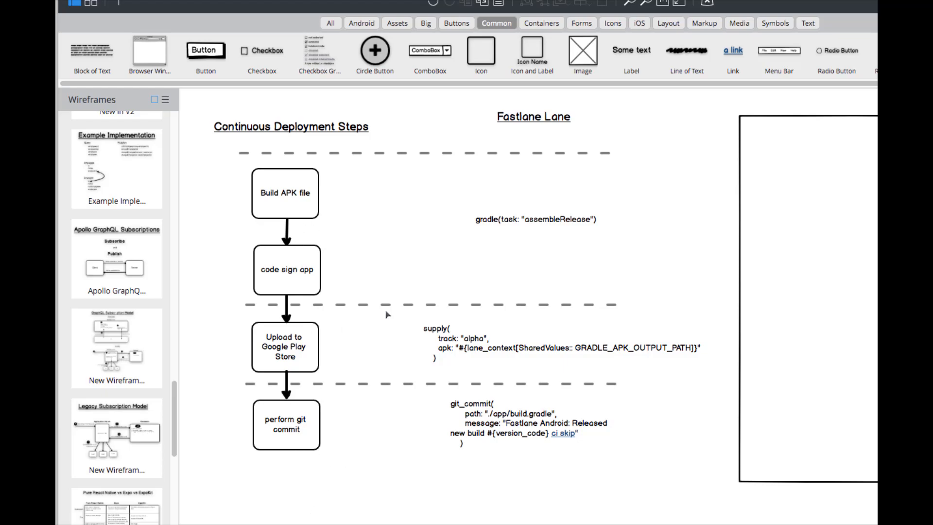
mouse_move(381, 252)
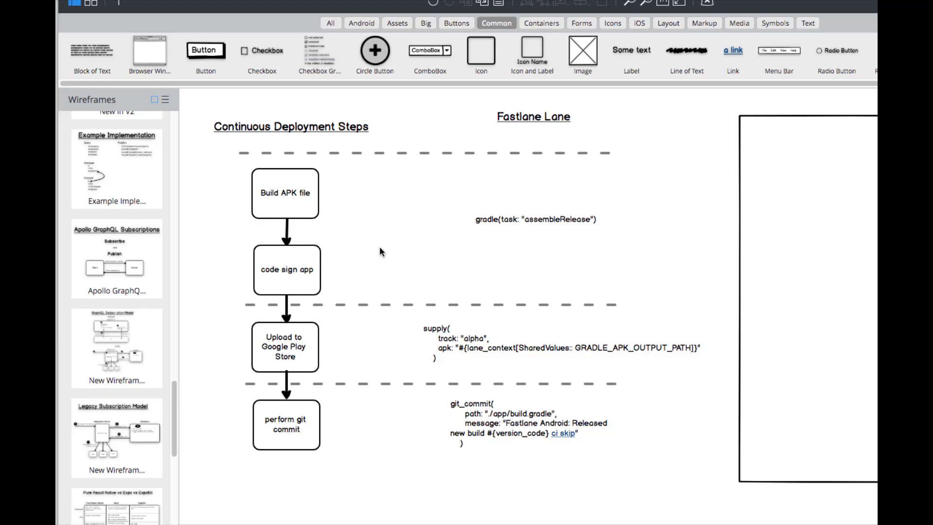
mouse_move(370, 251)
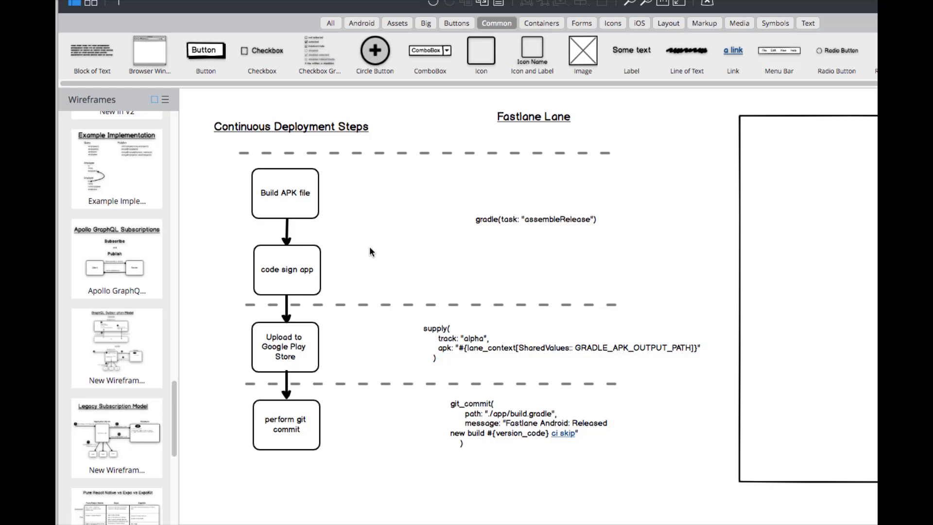
mouse_move(801, 232)
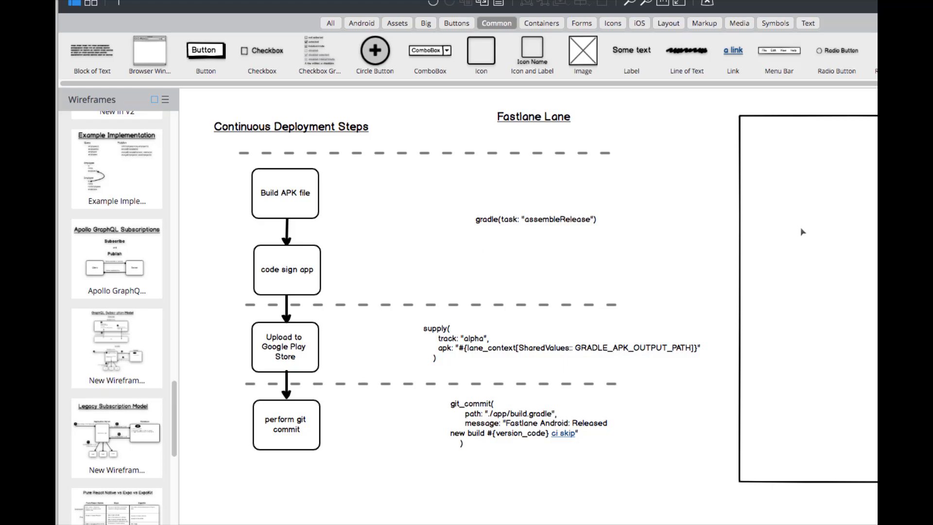